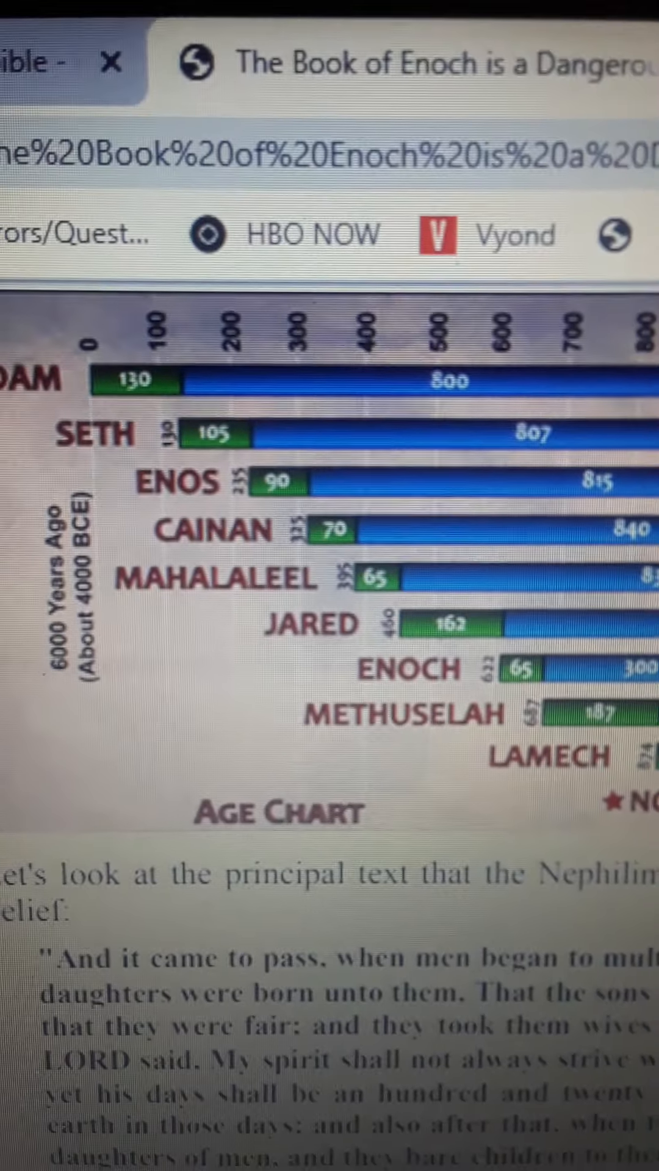
pyautogui.scroll(-3)
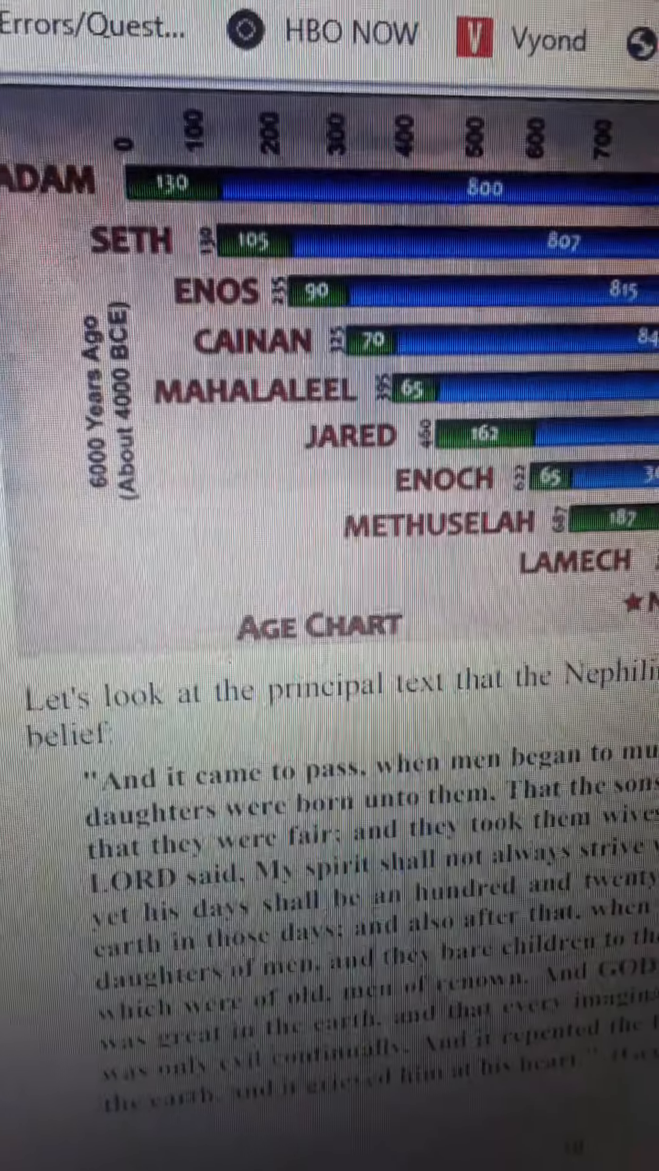
pyautogui.scroll(-3)
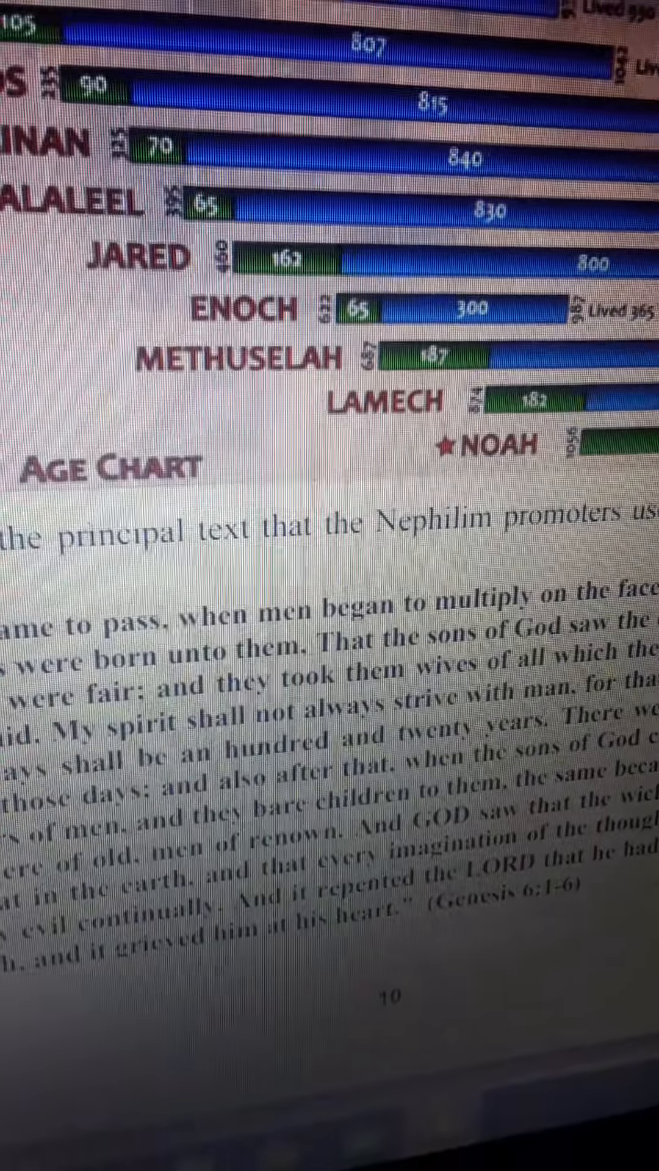
pyautogui.scroll(-3)
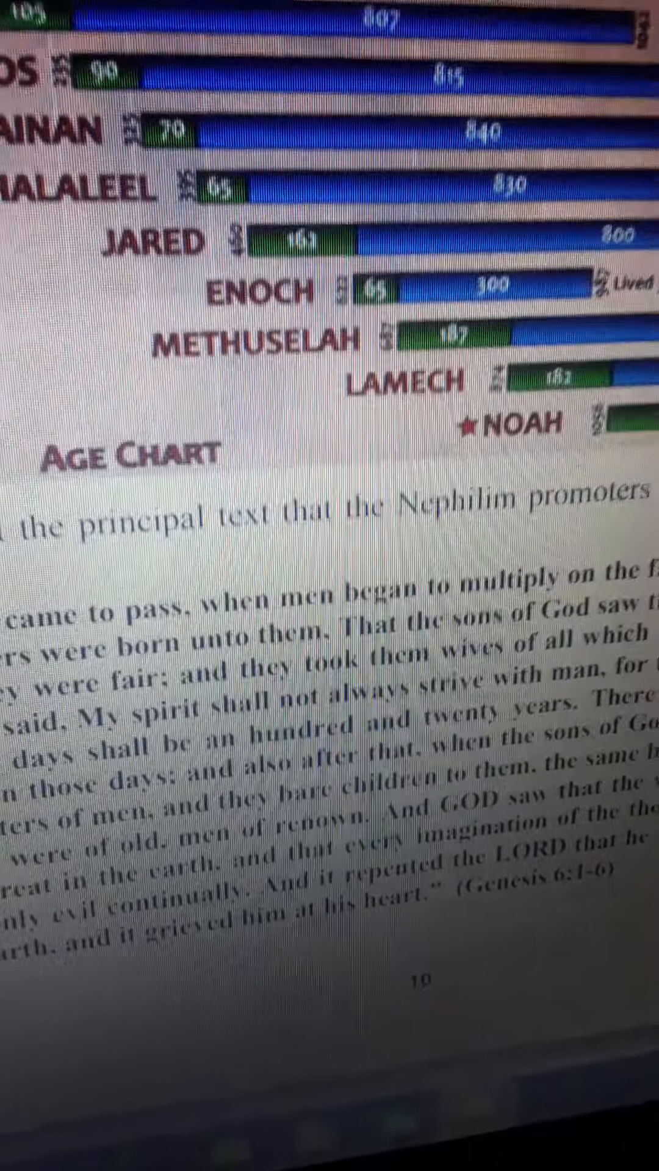
pyautogui.scroll(-3)
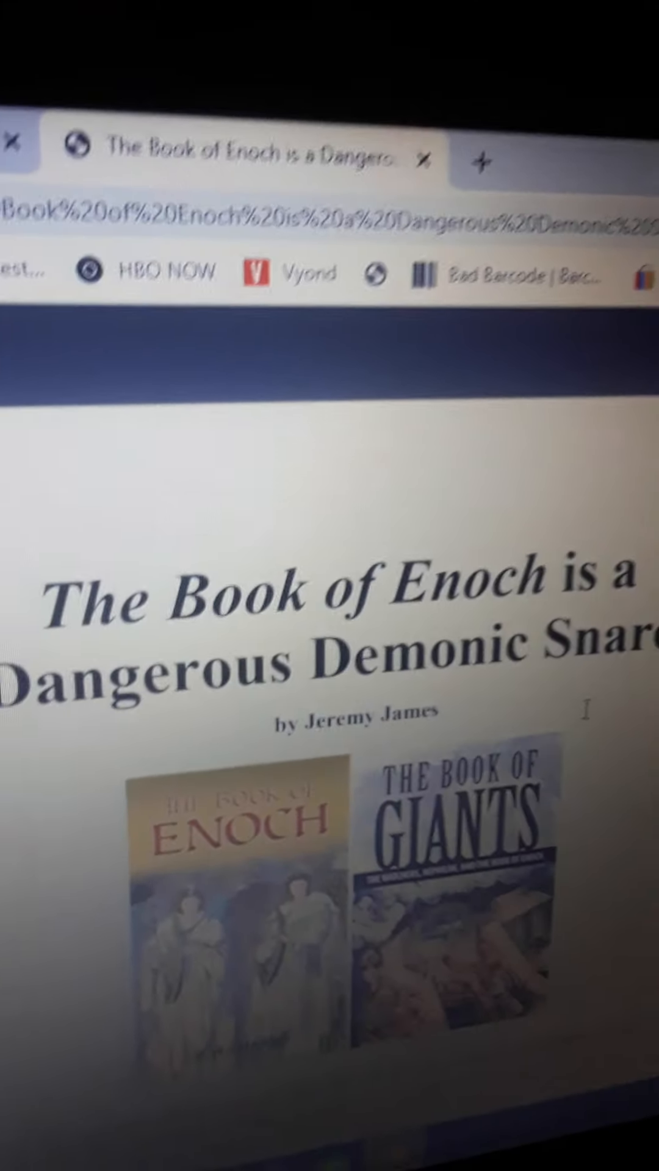
pyautogui.scroll(-3)
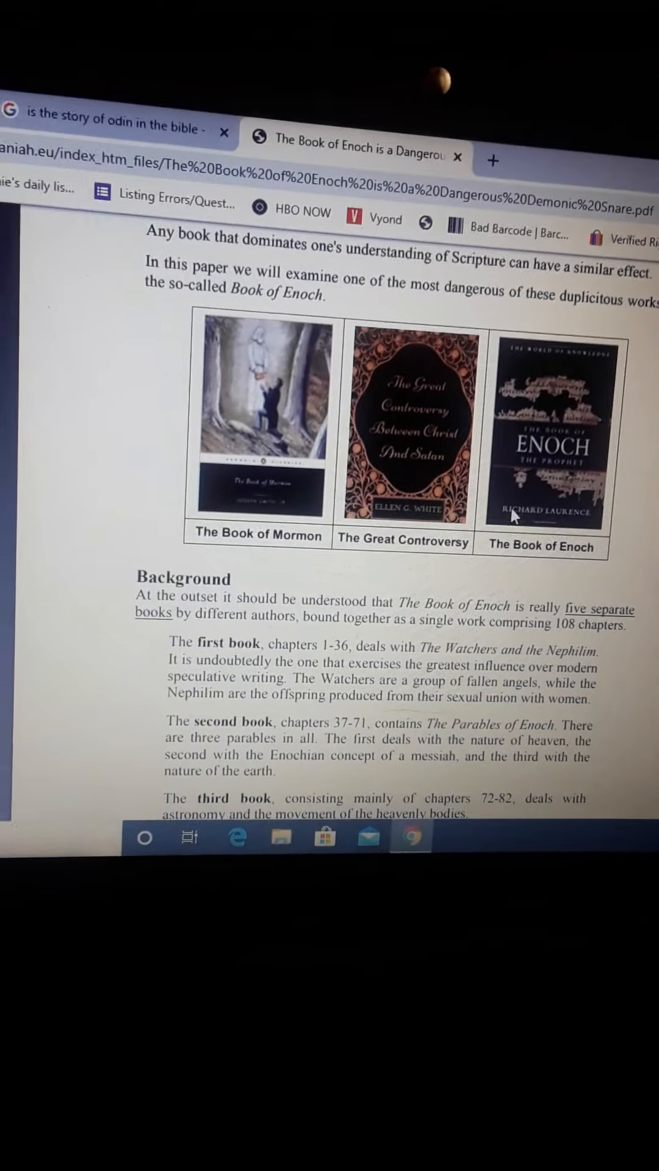
pyautogui.scroll(-3)
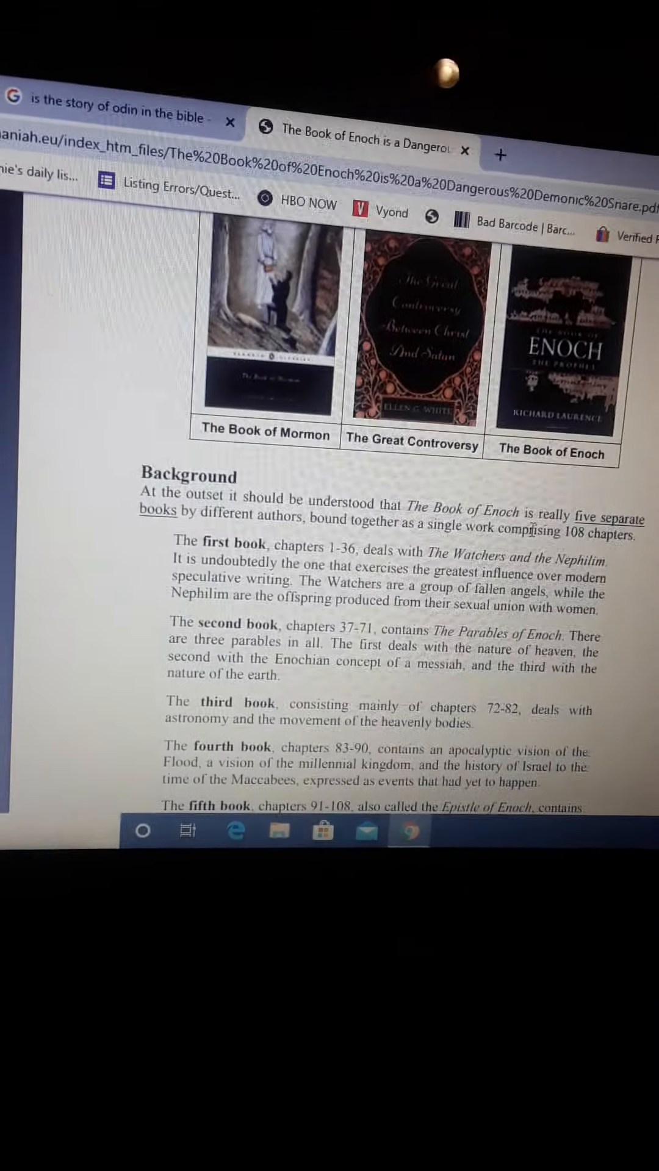
pyautogui.scroll(-3)
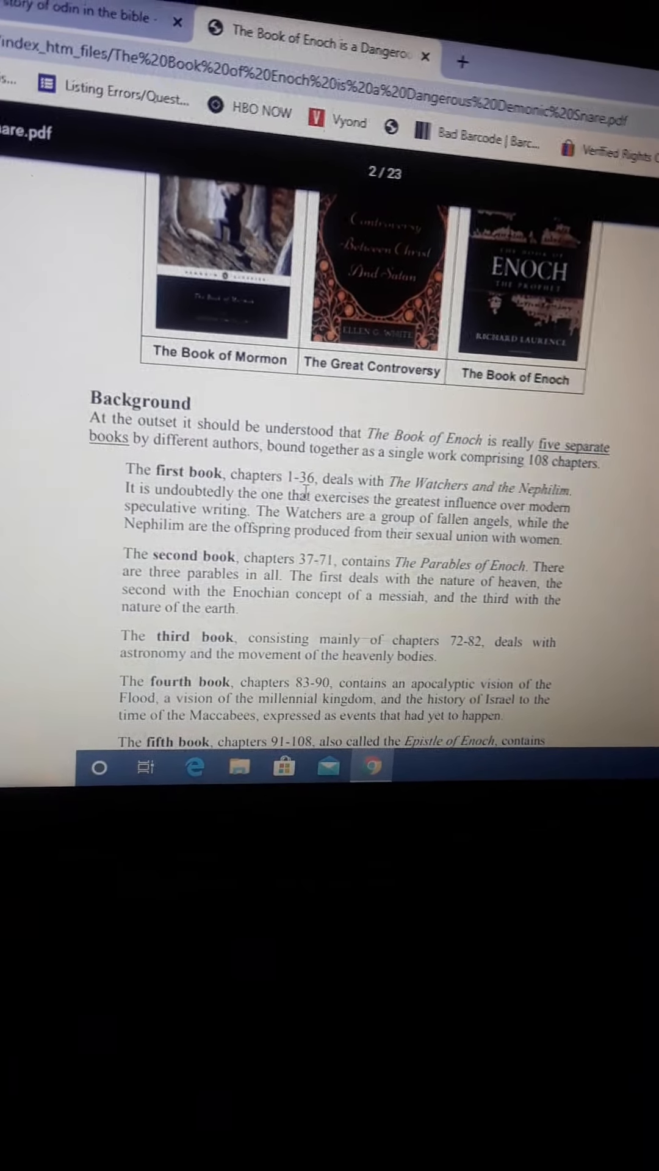
pyautogui.scroll(-3)
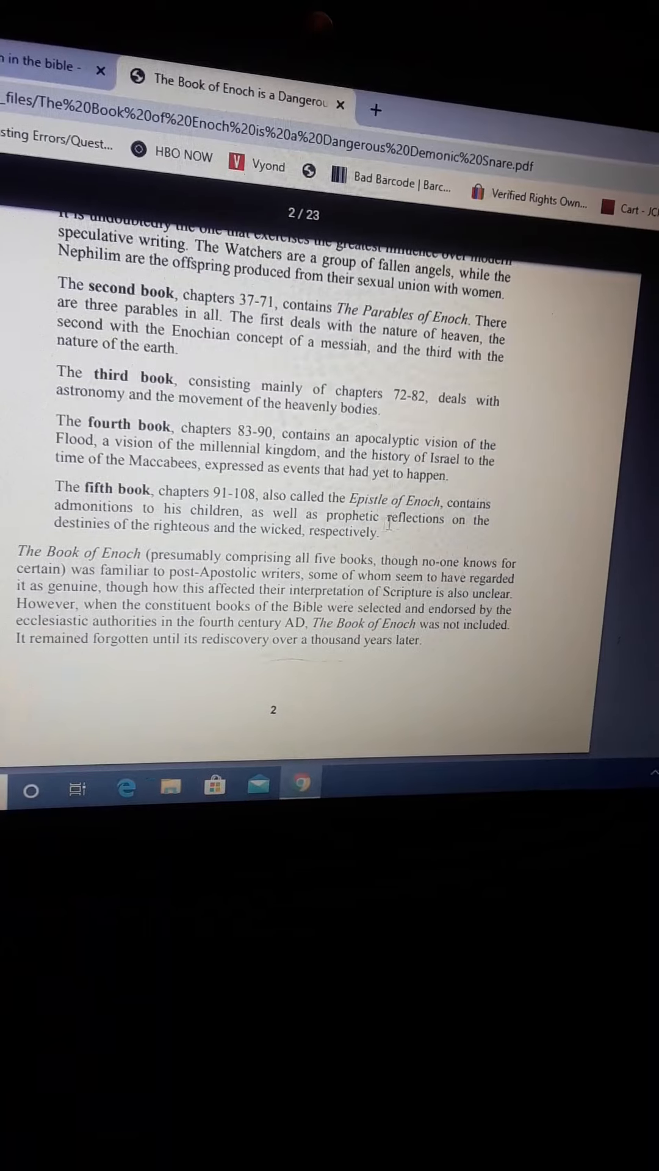
pyautogui.scroll(-3)
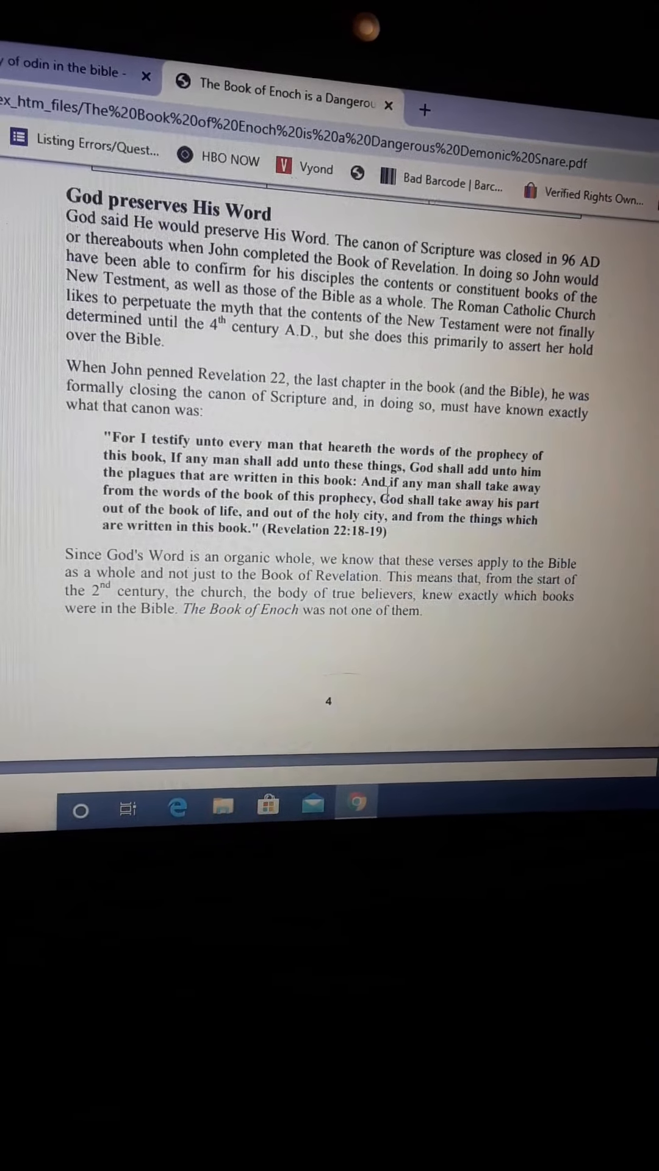
pyautogui.scroll(-3)
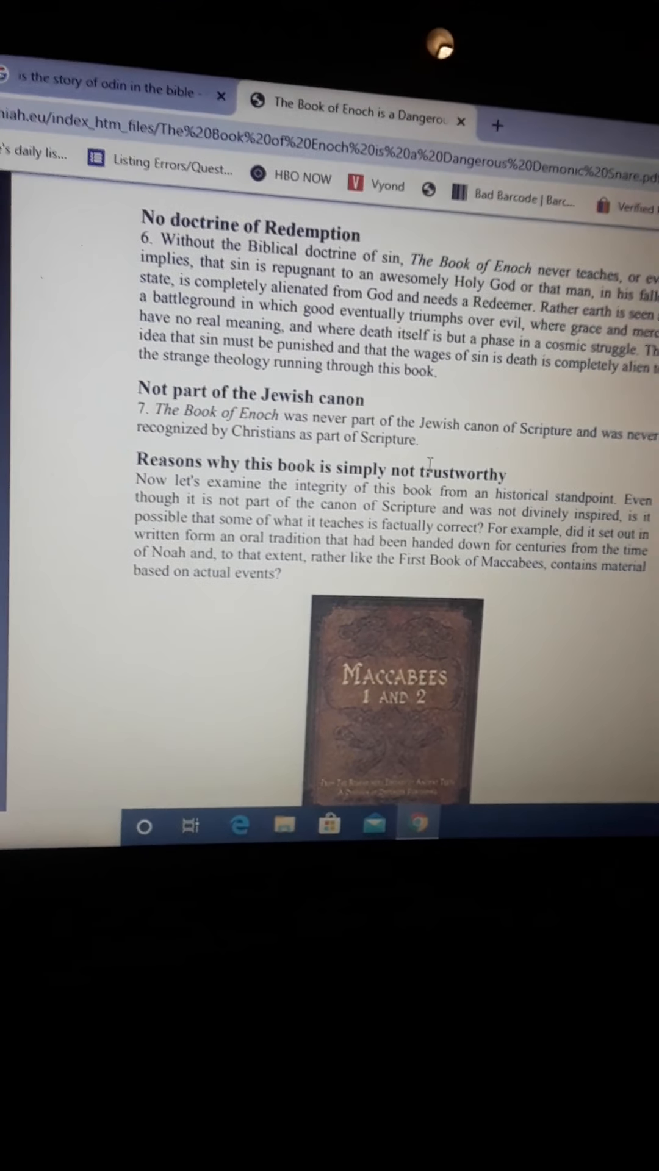
pyautogui.scroll(-3)
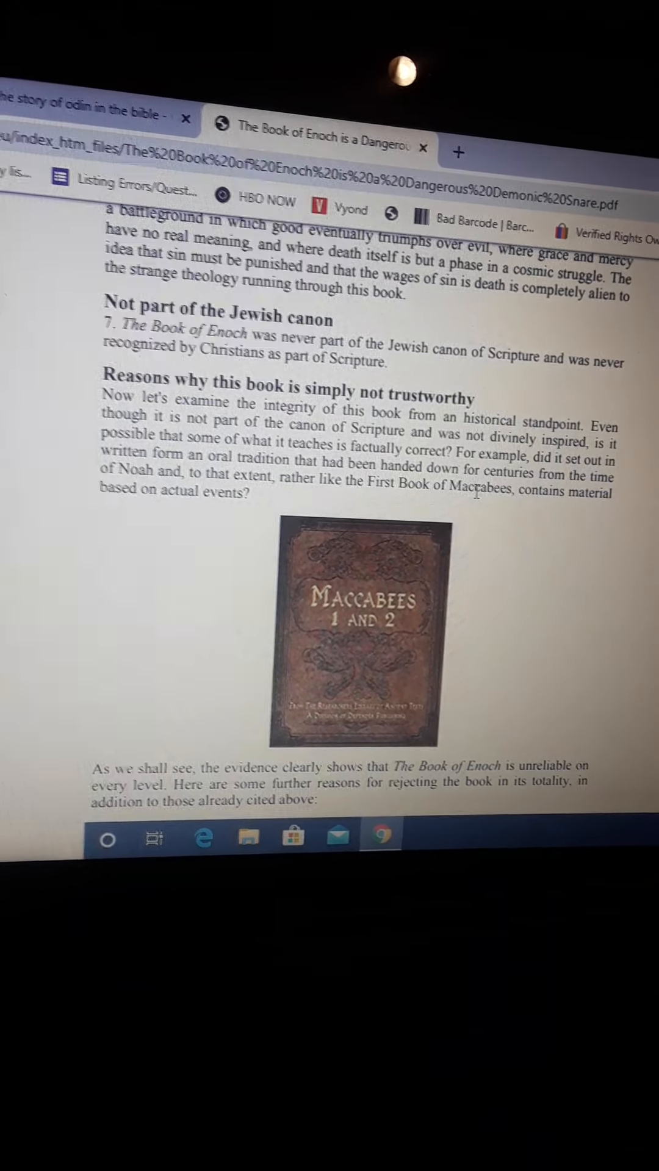
pyautogui.scroll(-3)
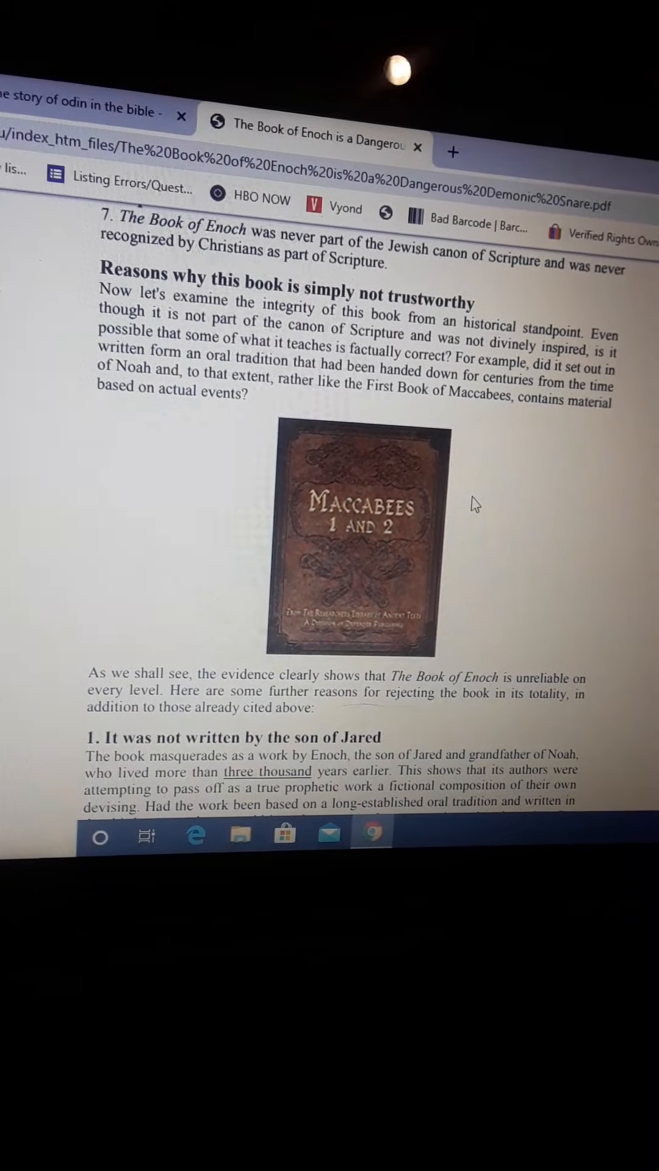
pyautogui.scroll(-3)
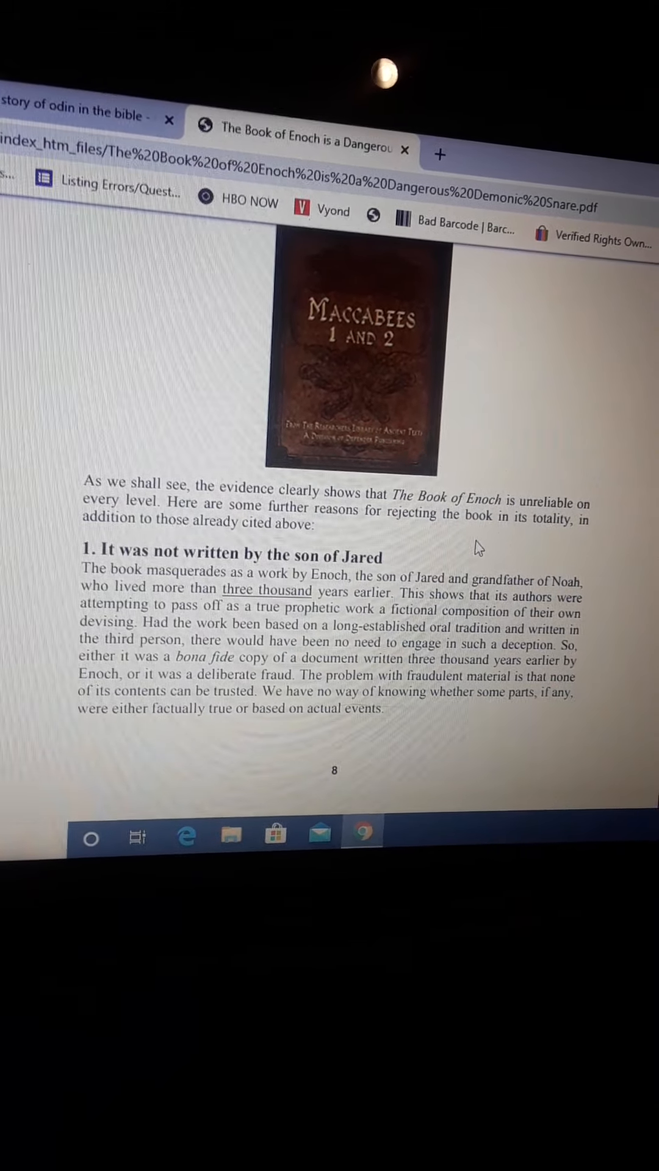
pyautogui.scroll(-3)
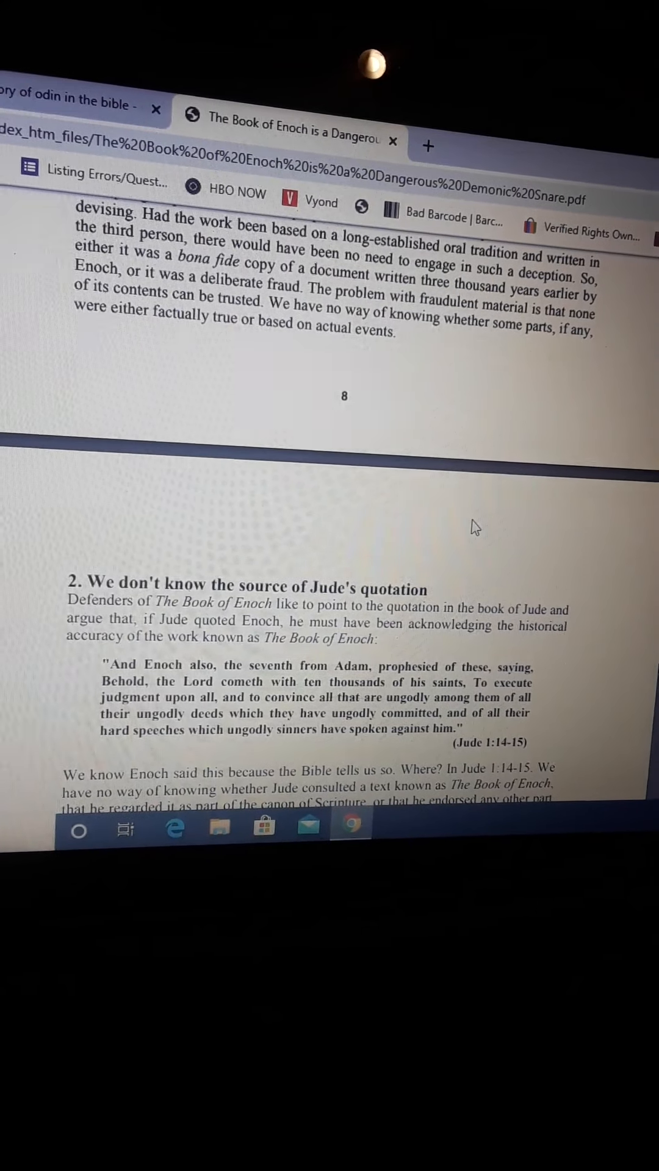
pyautogui.scroll(-3)
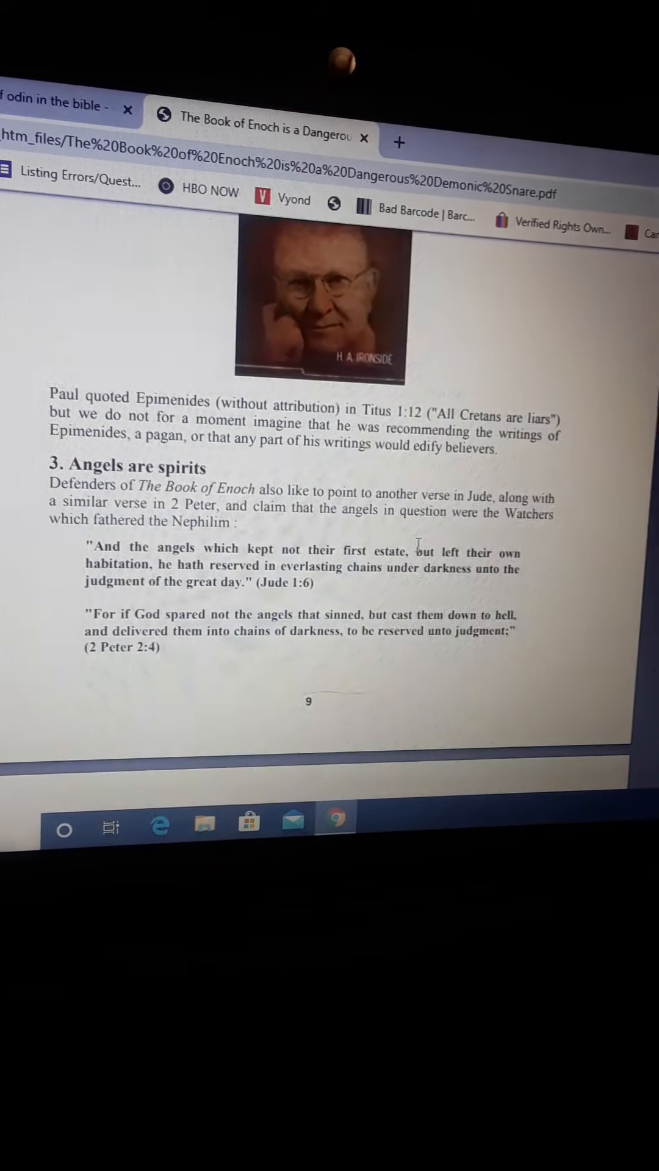
pyautogui.scroll(-3)
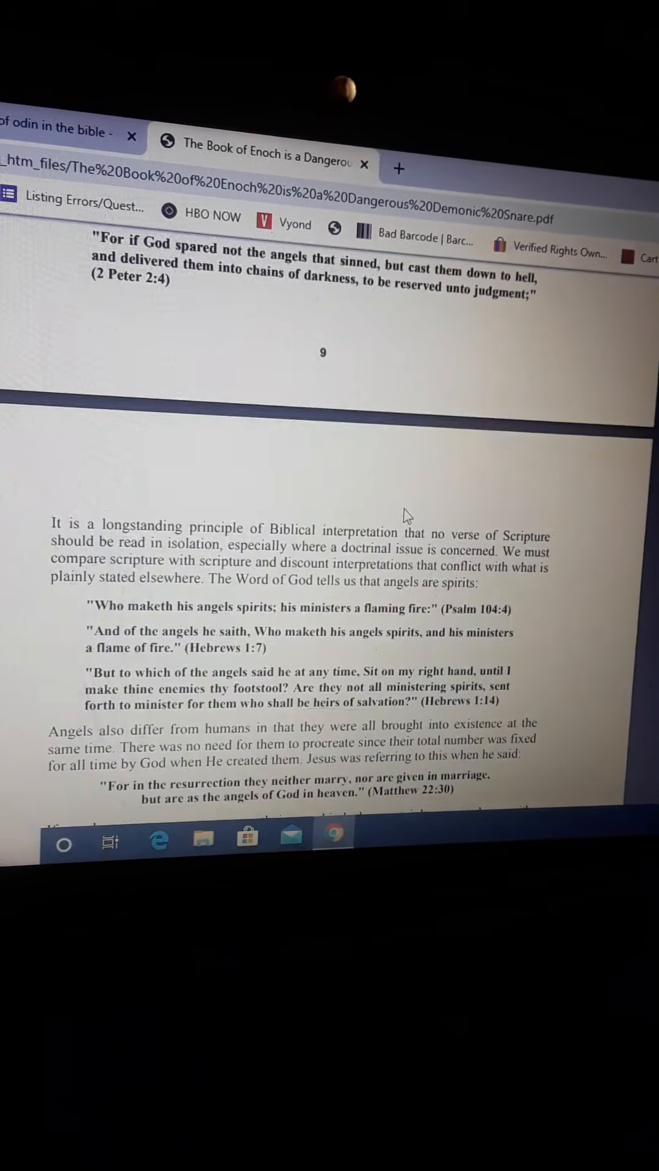
pyautogui.scroll(-3)
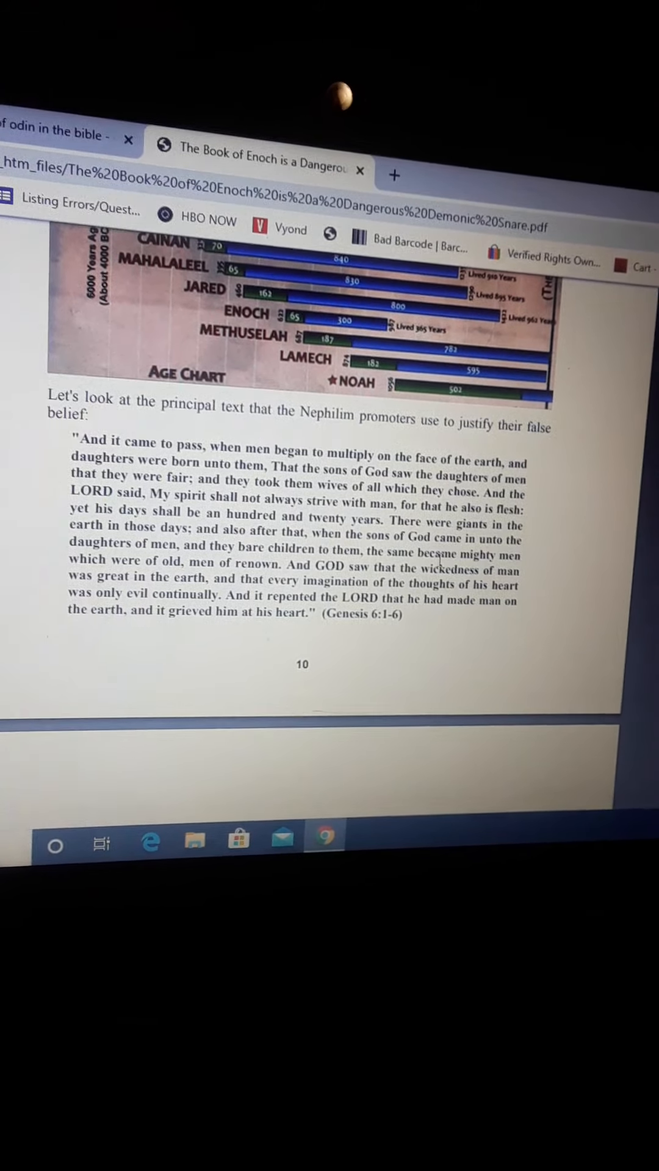
pyautogui.scroll(-3)
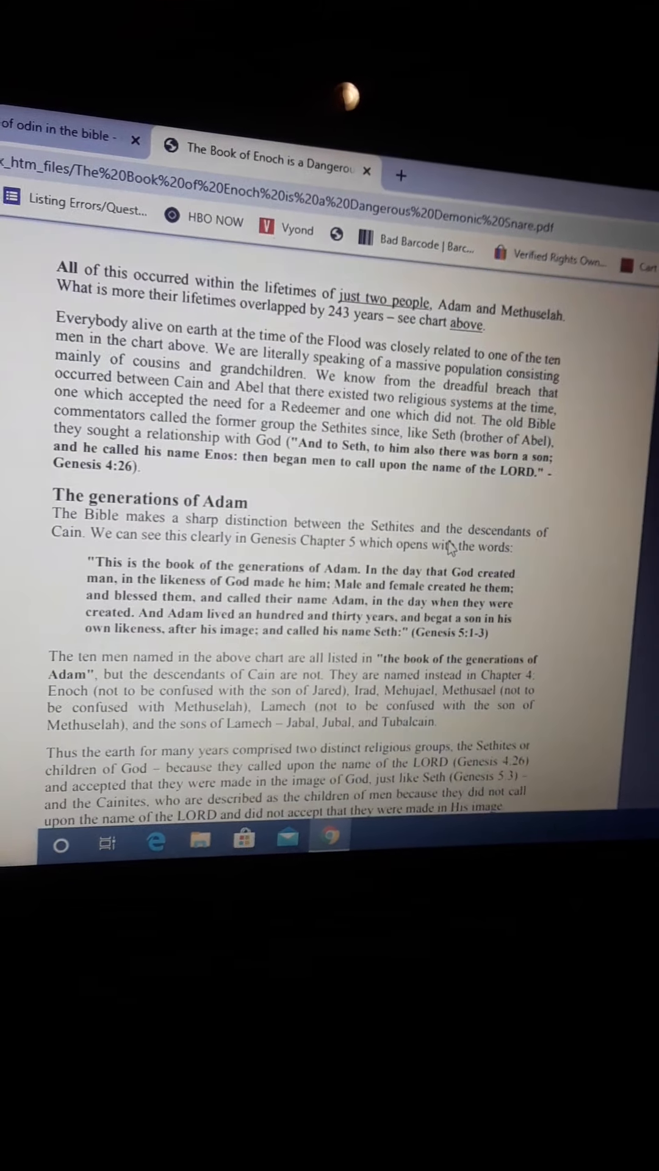
pyautogui.scroll(-3)
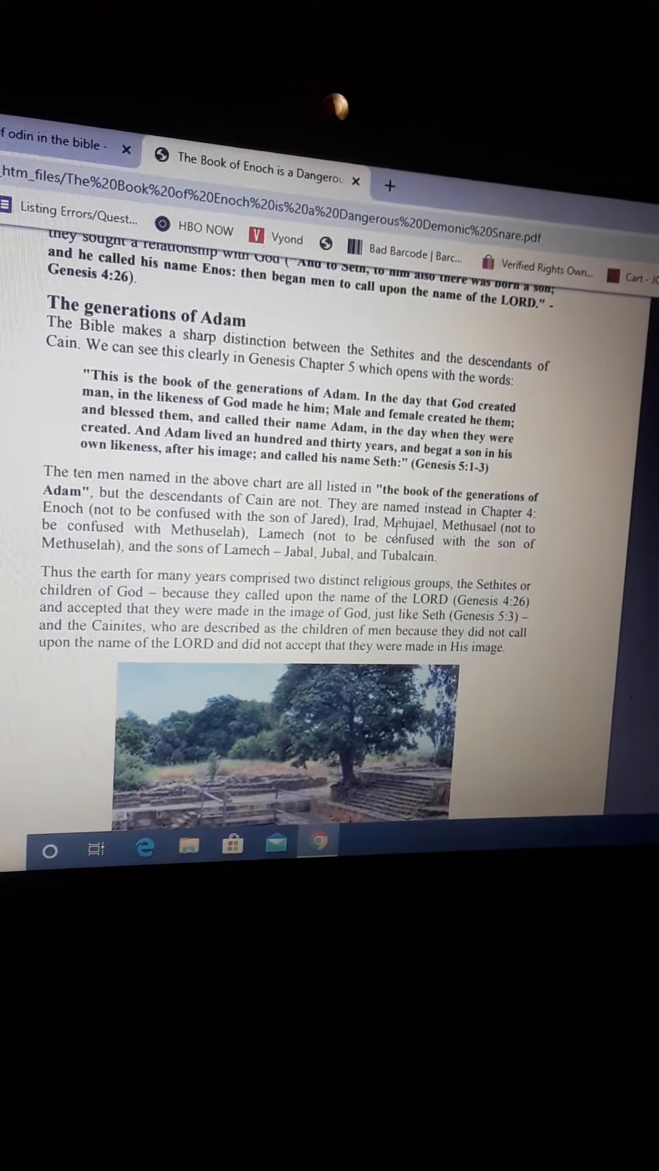
pyautogui.scroll(-3)
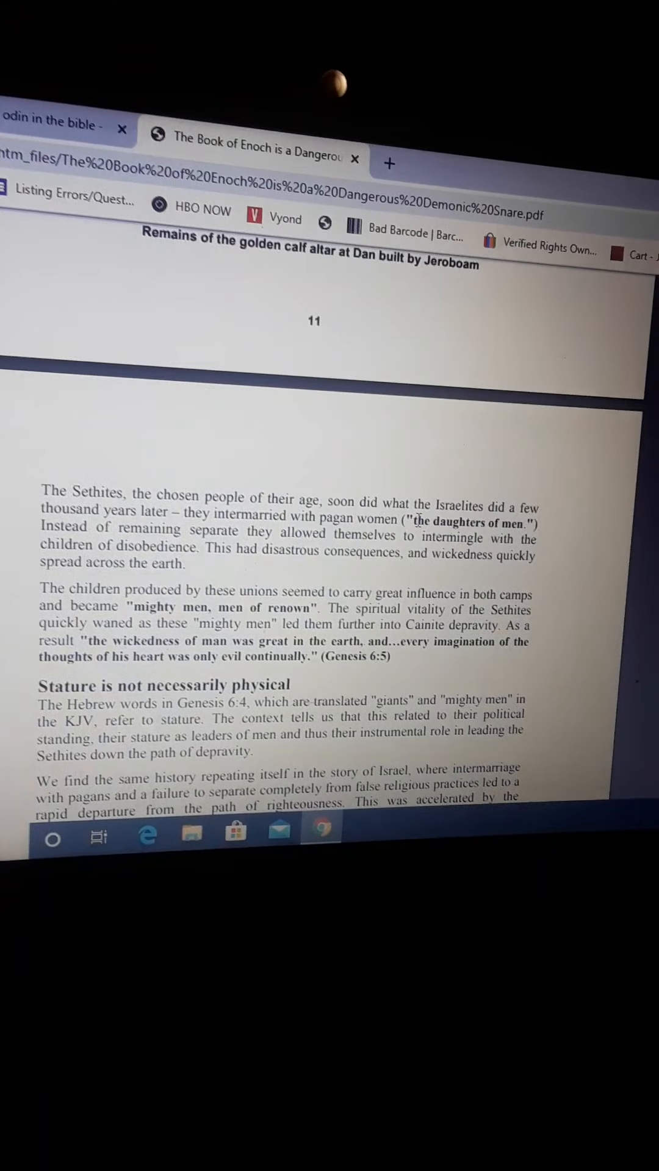
pyautogui.scroll(-3)
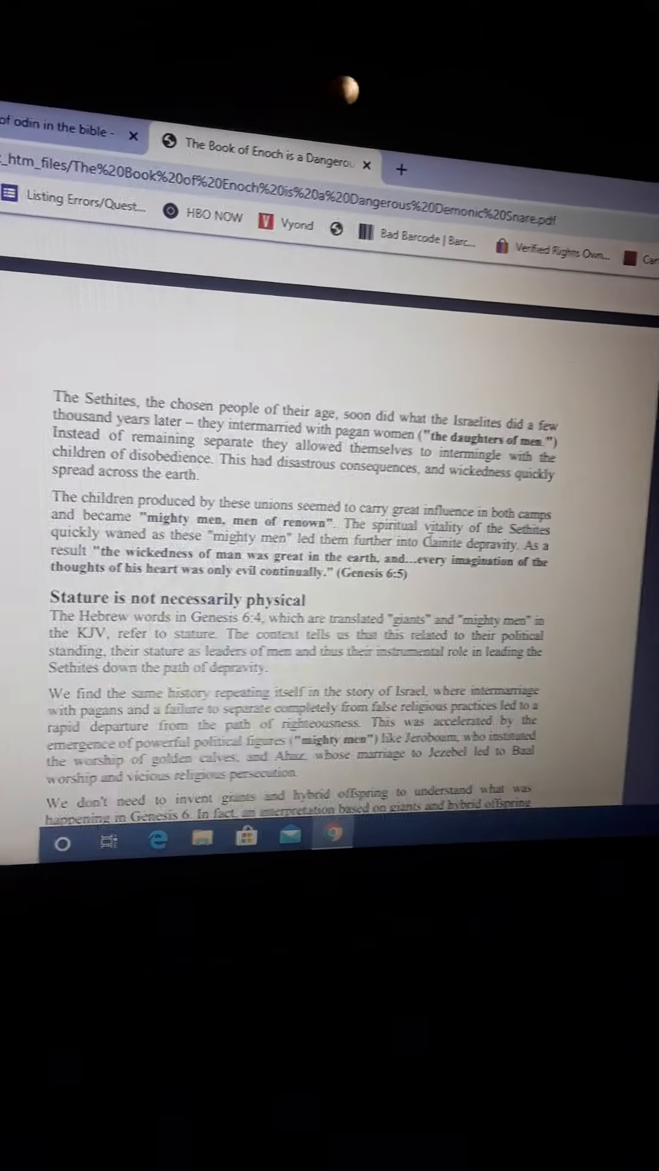
pyautogui.scroll(-3)
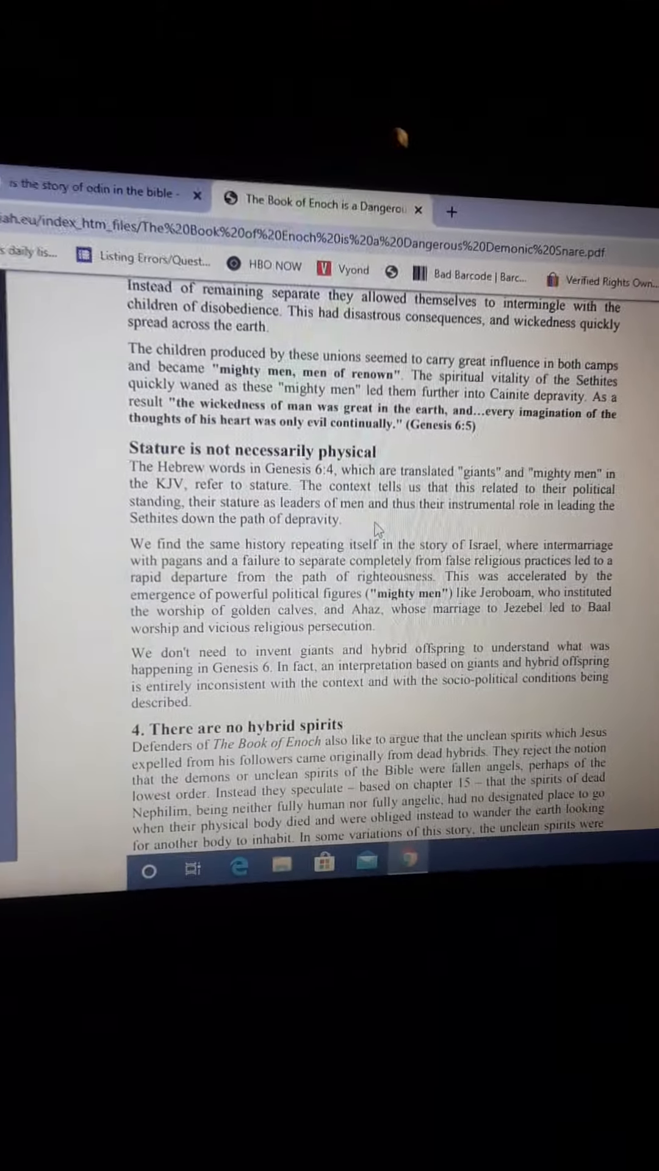
pyautogui.scroll(-3)
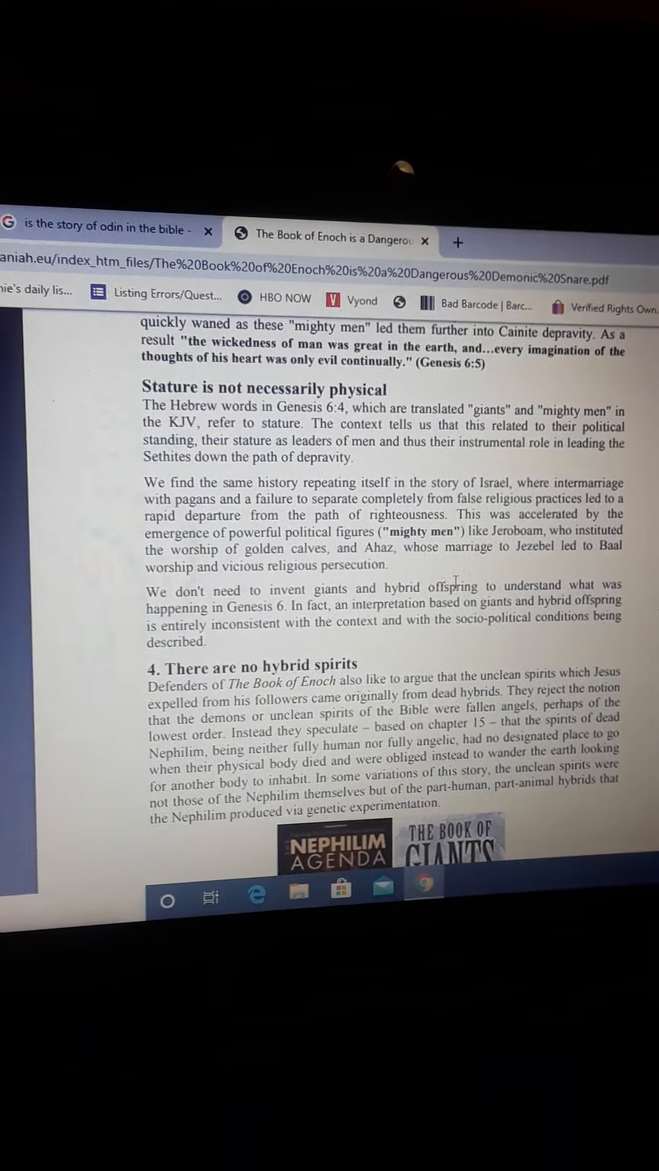
pyautogui.scroll(-3)
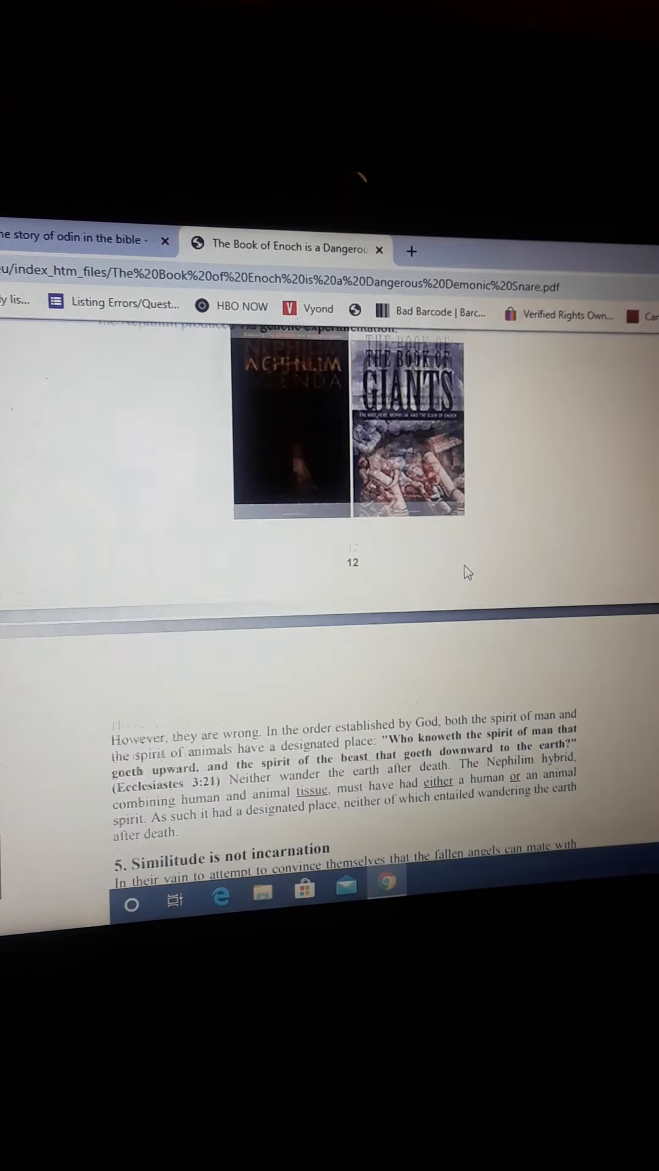
pyautogui.scroll(-3)
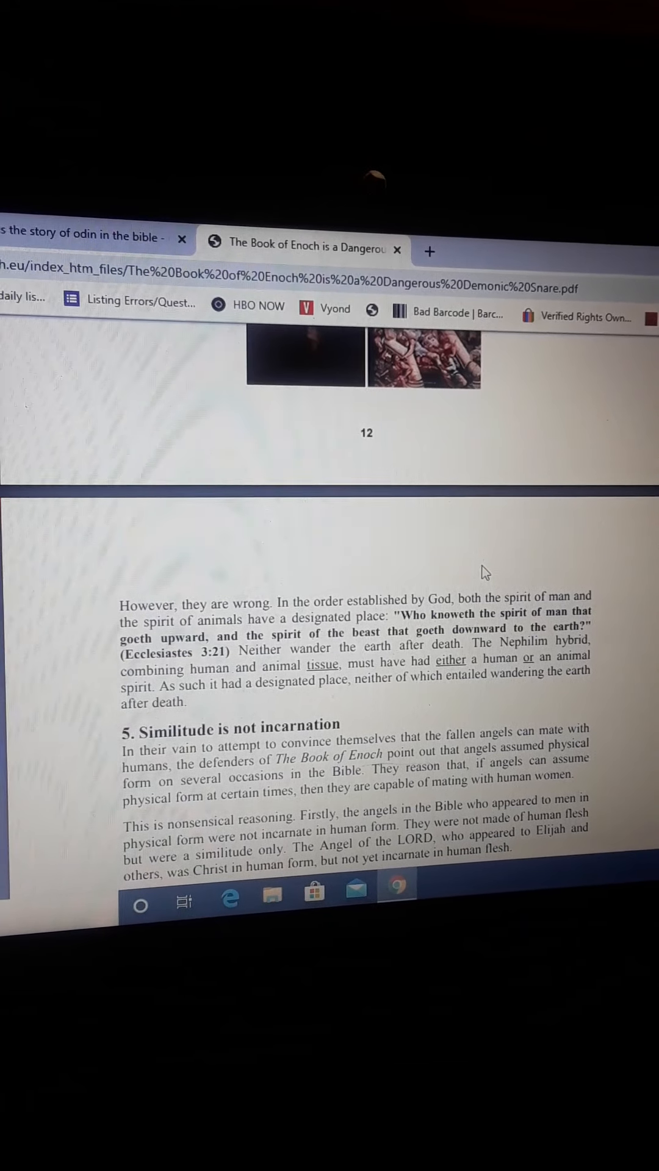
pyautogui.scroll(-3)
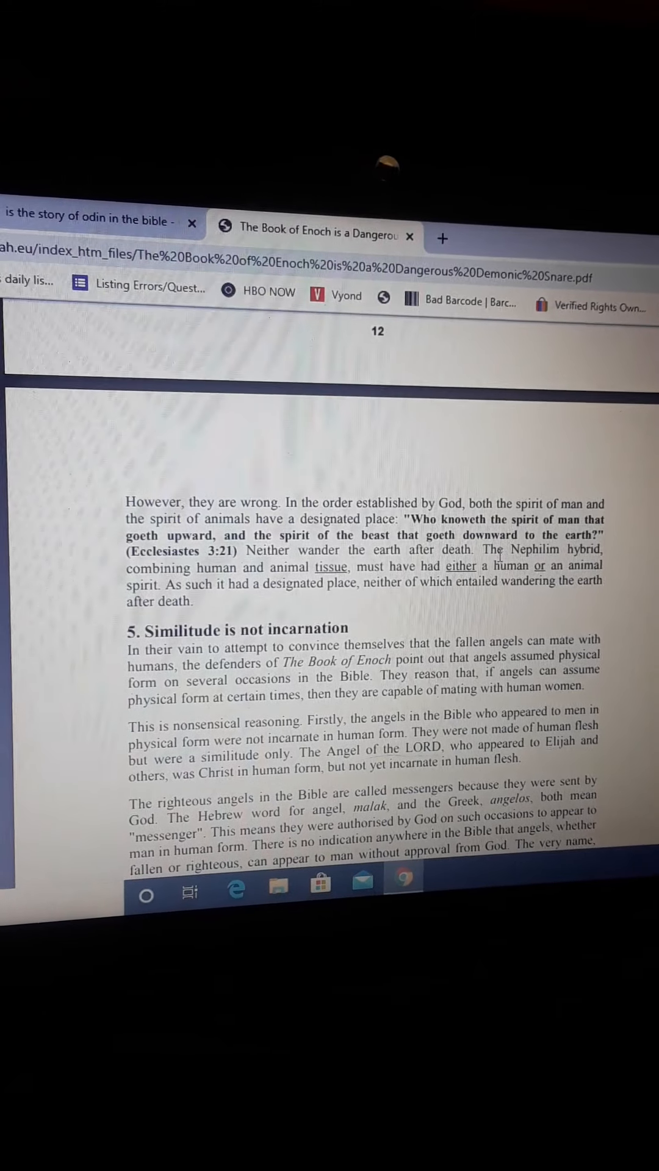
pyautogui.scroll(-3)
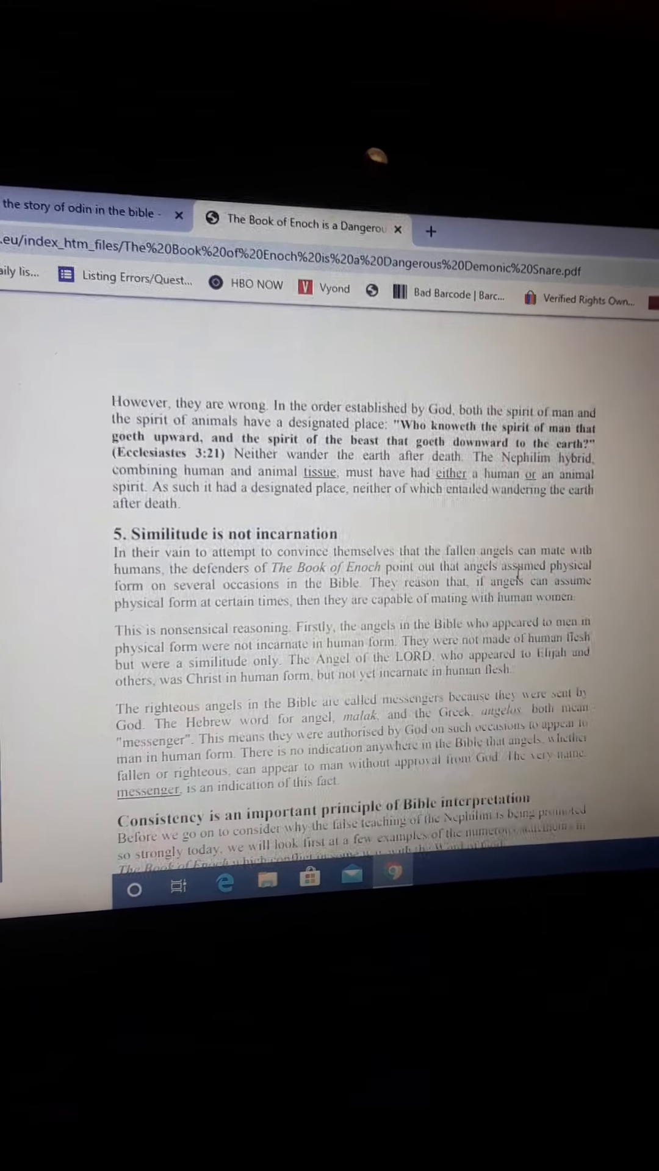
pyautogui.scroll(-3)
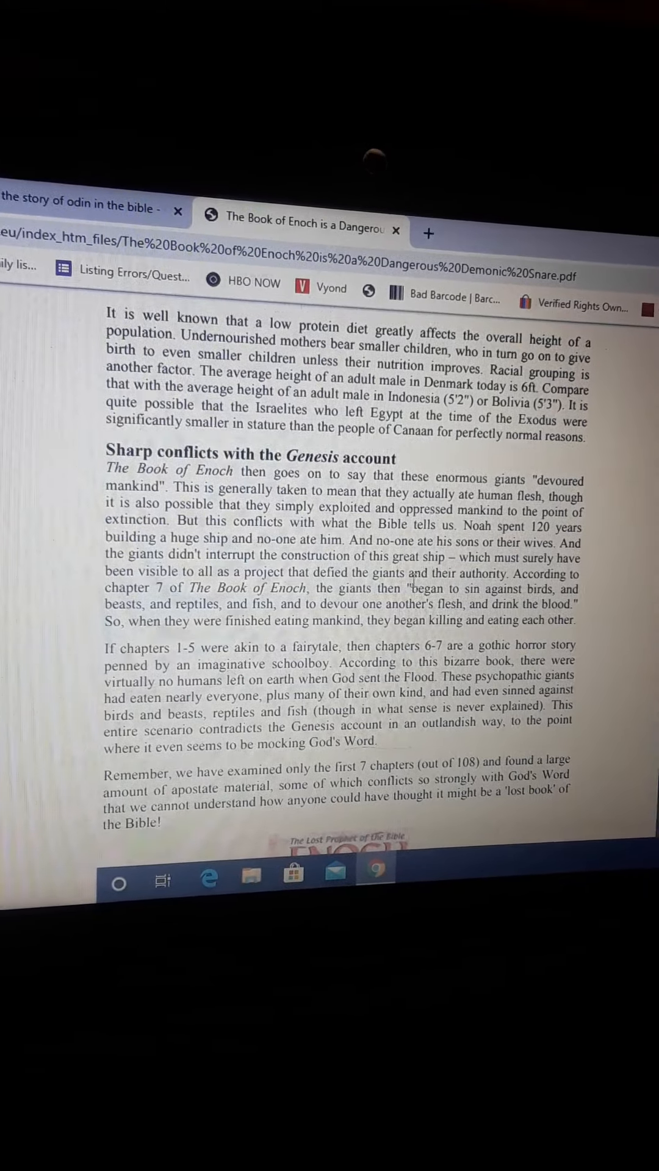
pyautogui.scroll(-3)
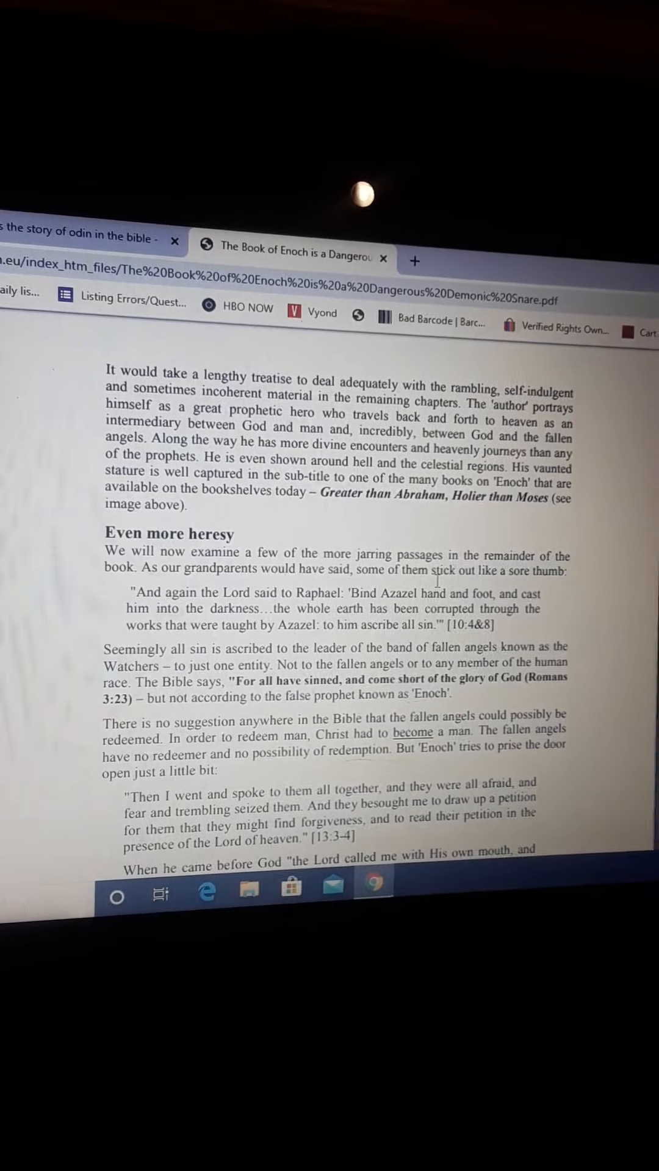
pyautogui.scroll(-3)
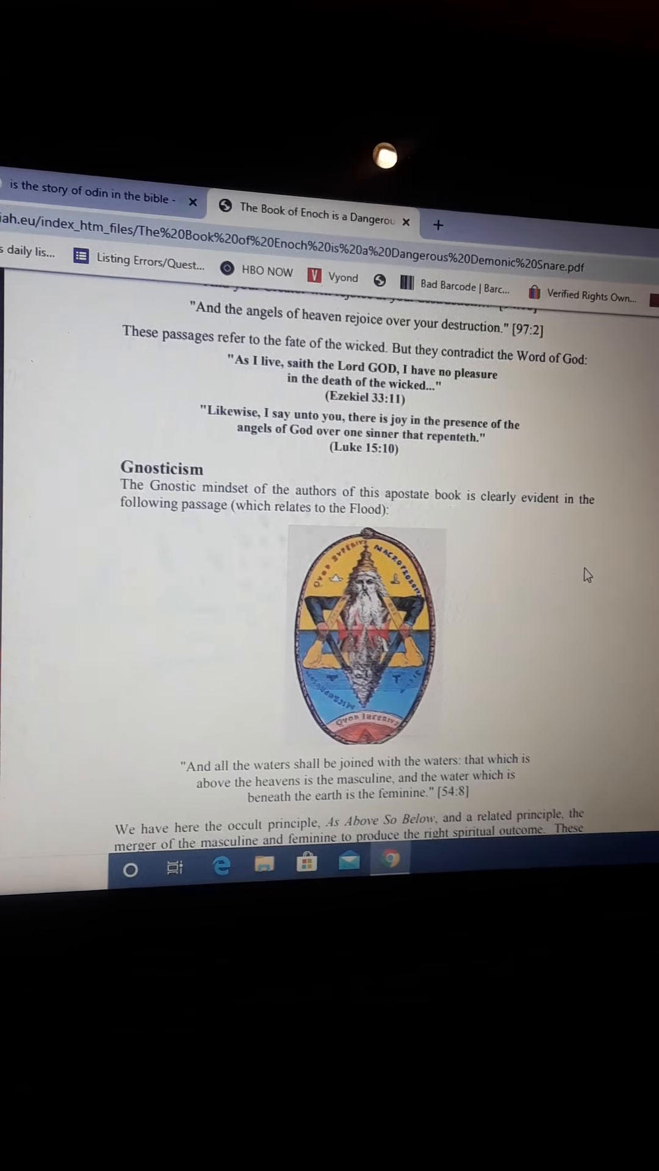
pyautogui.scroll(-3)
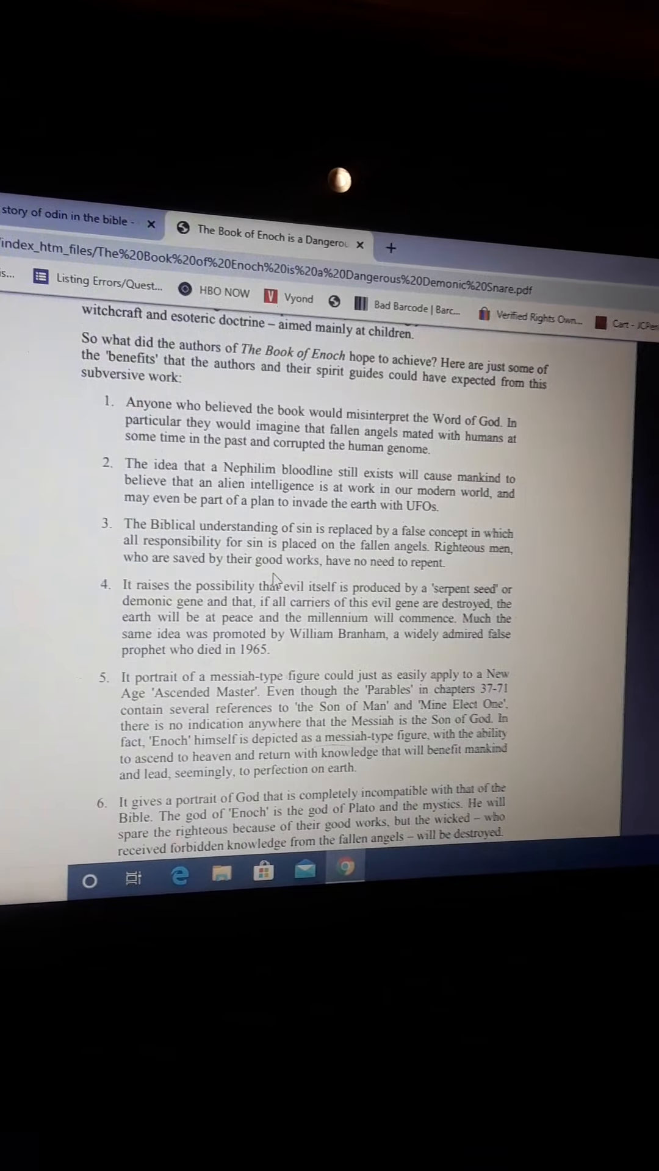
pyautogui.scroll(-3)
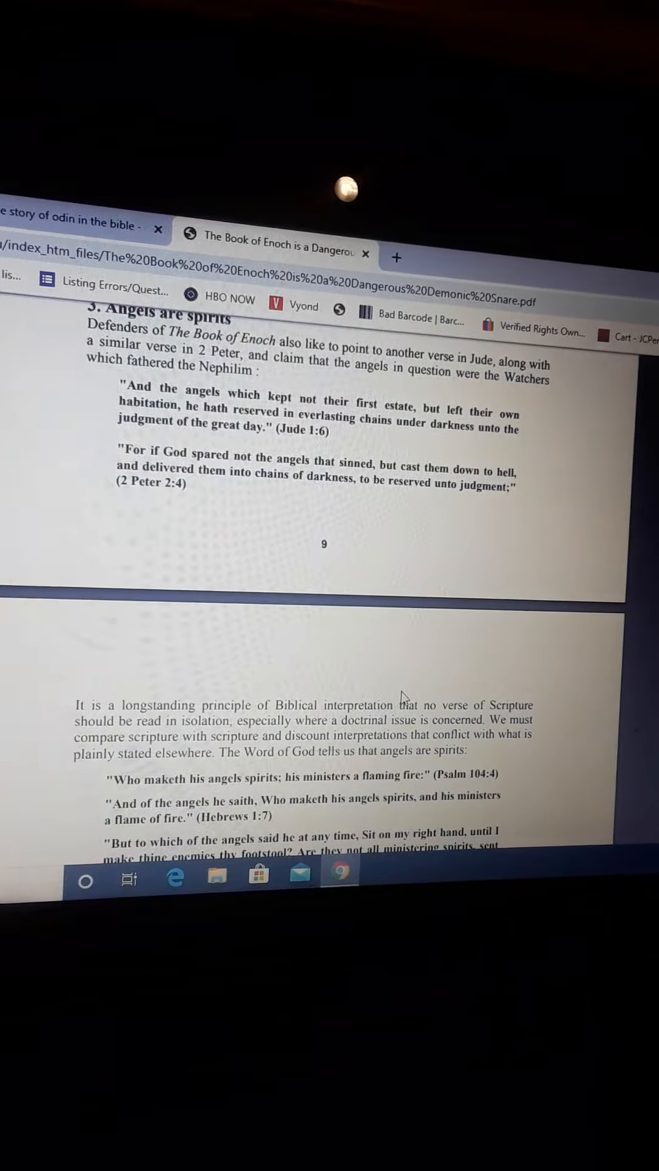
pyautogui.scroll(-3)
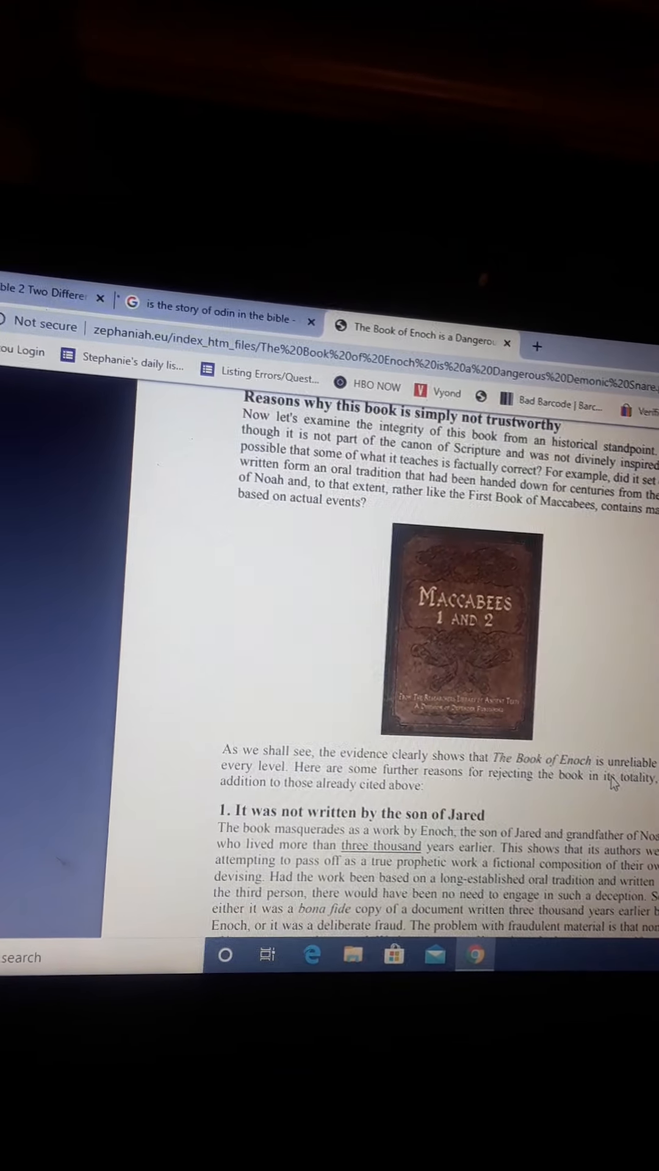
pyautogui.scroll(-3)
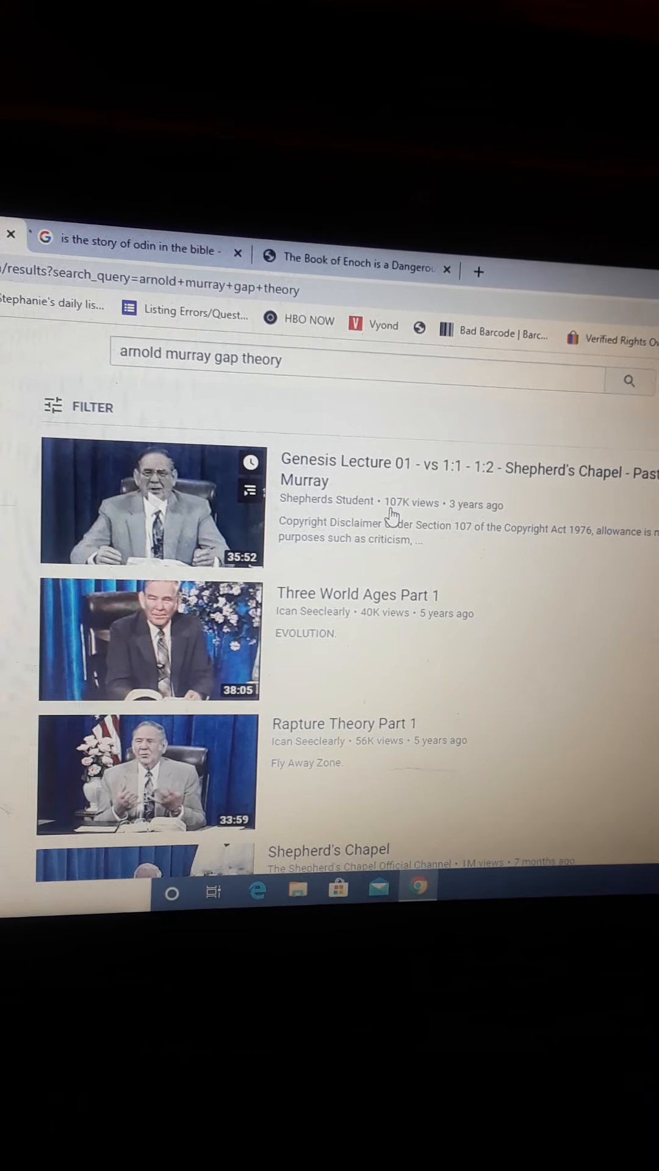
pyautogui.scroll(-3)
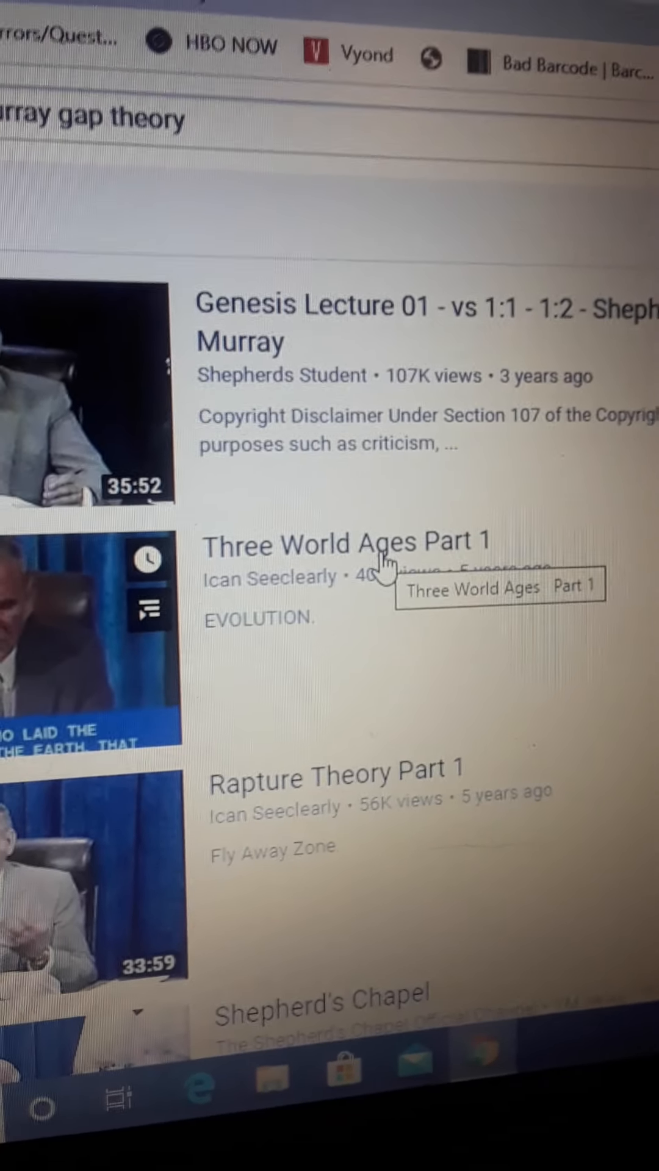
pyautogui.scroll(-3)
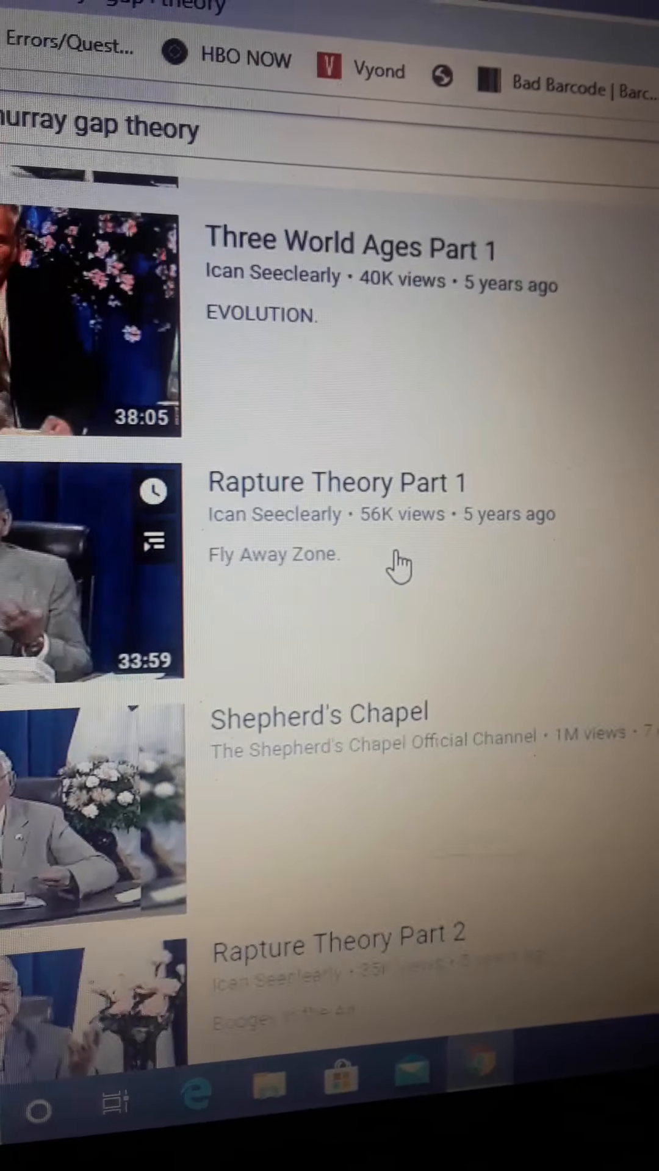
pyautogui.scroll(-3)
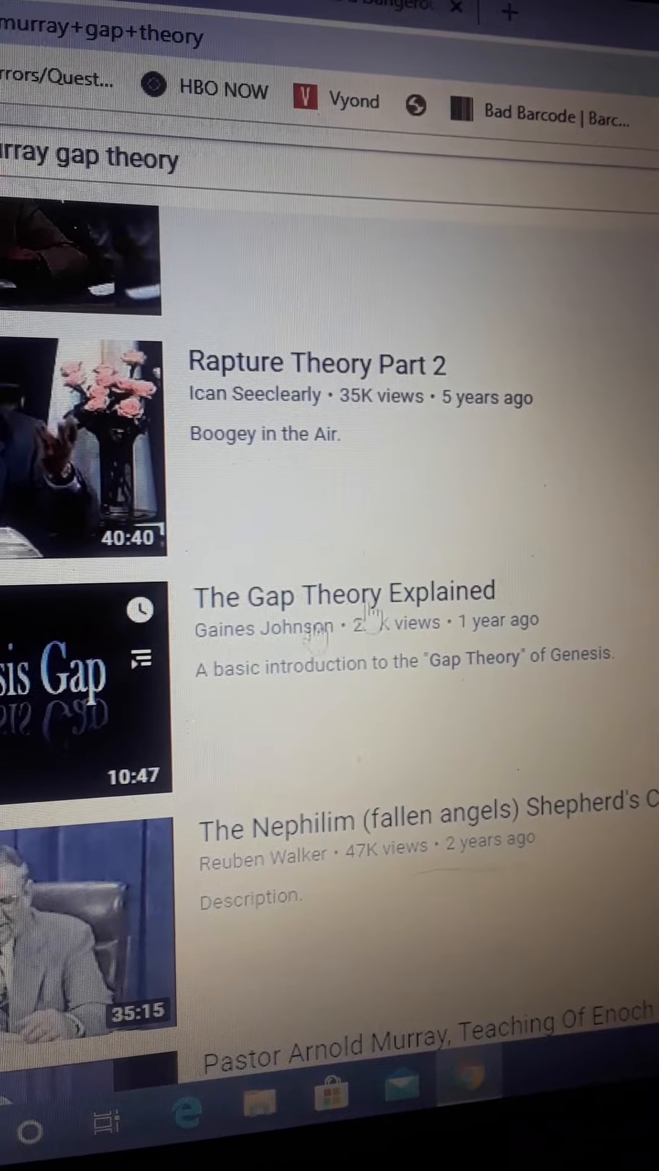
pyautogui.scroll(-3)
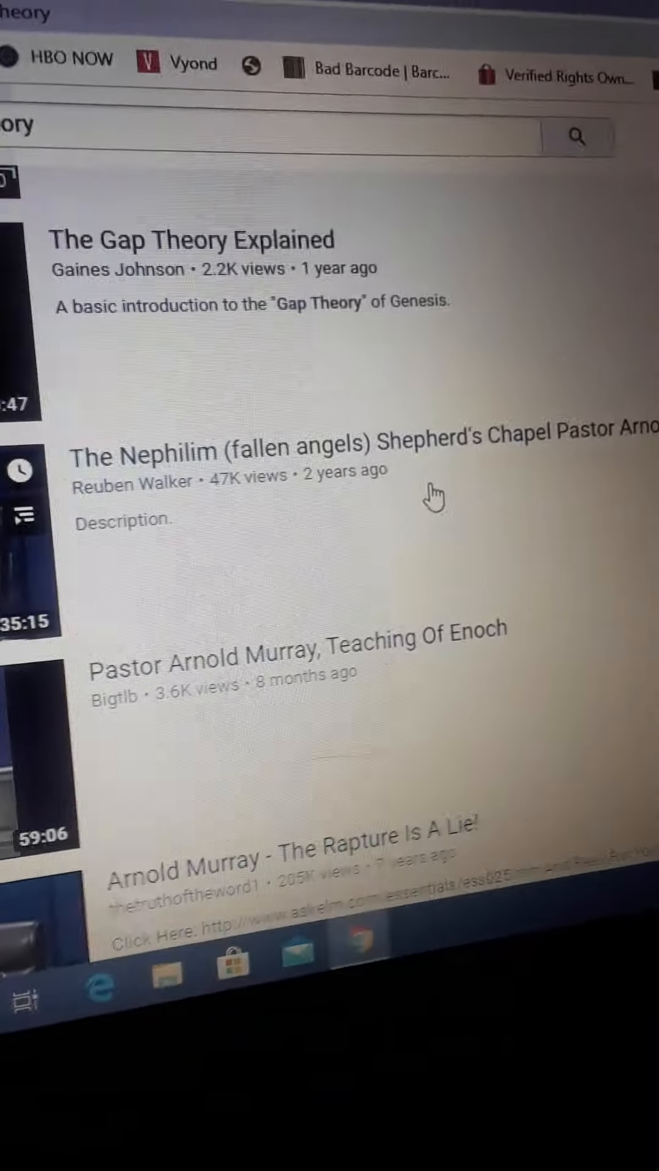
pyautogui.scroll(-3)
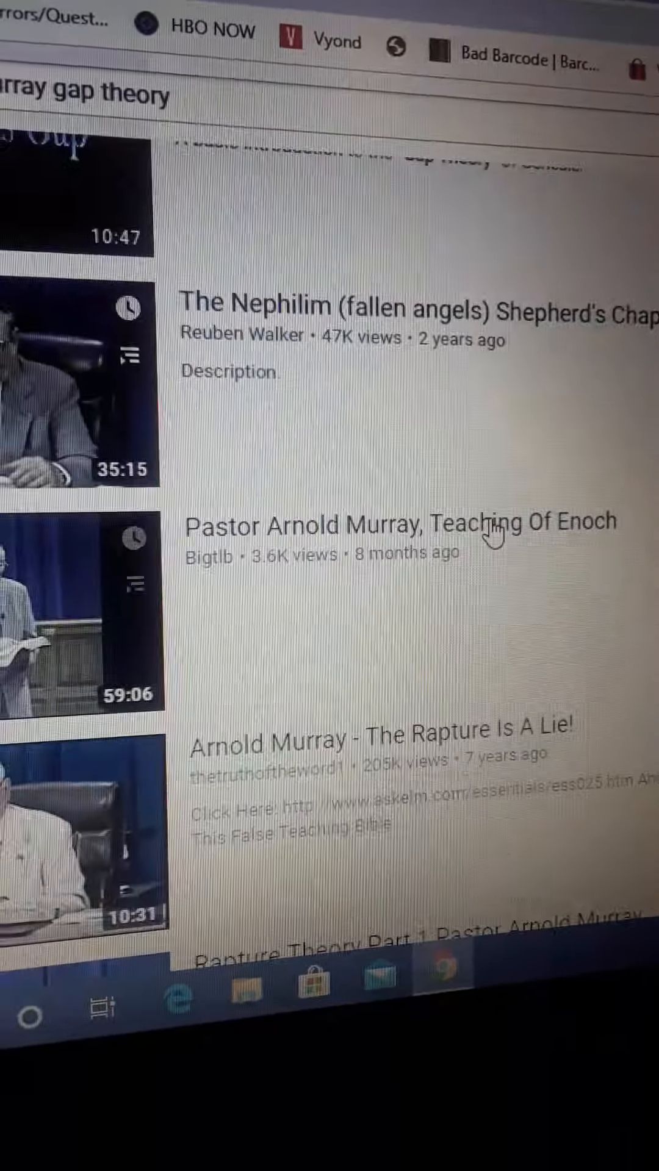
pyautogui.scroll(-3)
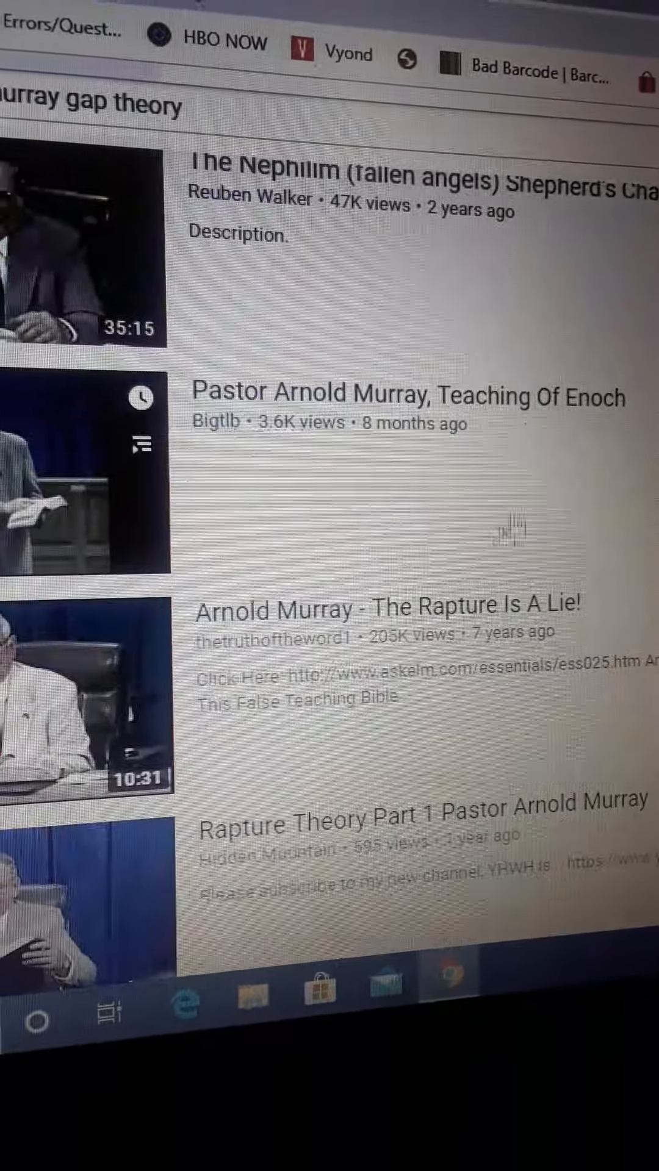
pyautogui.scroll(-3)
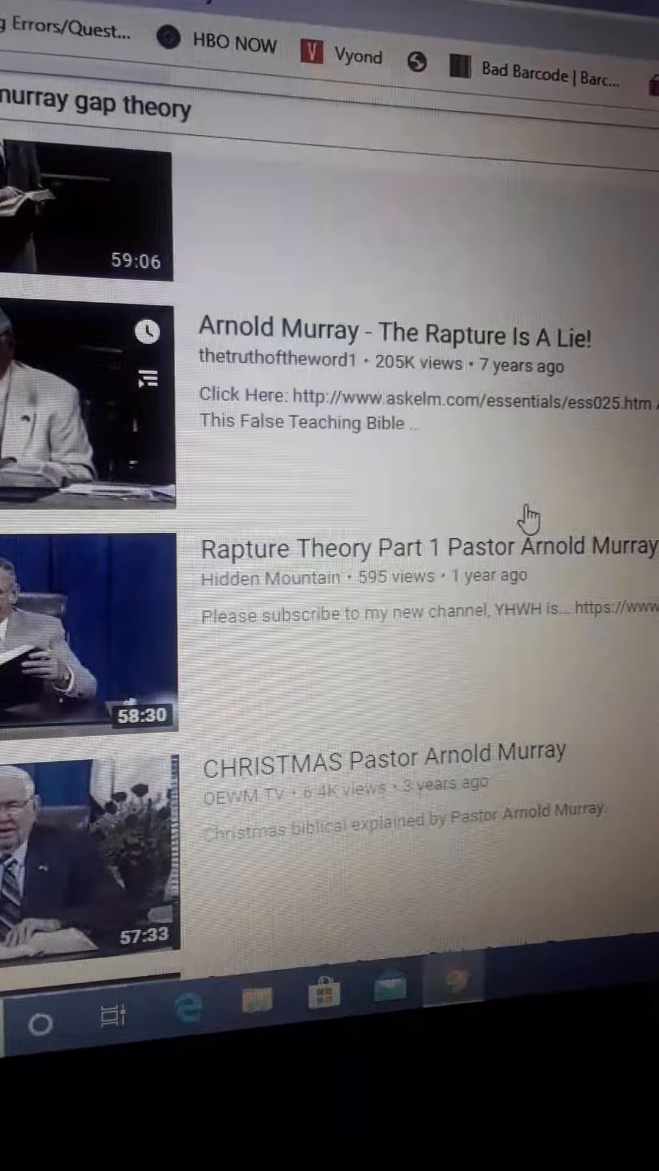
pyautogui.scroll(-3)
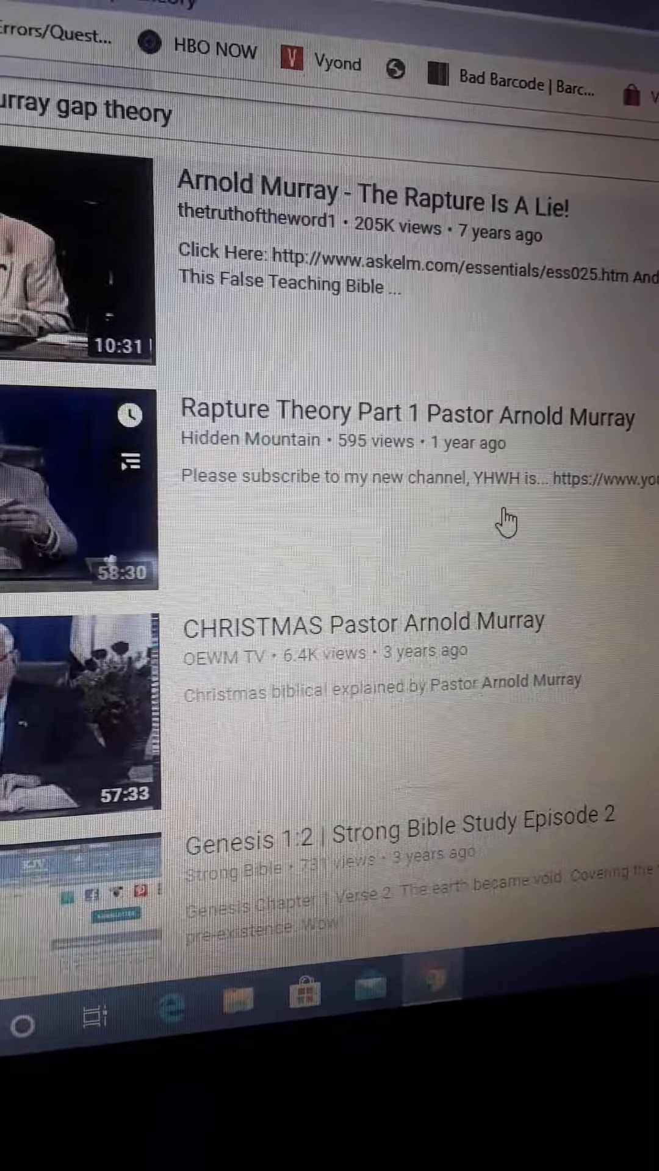
pyautogui.scroll(-3)
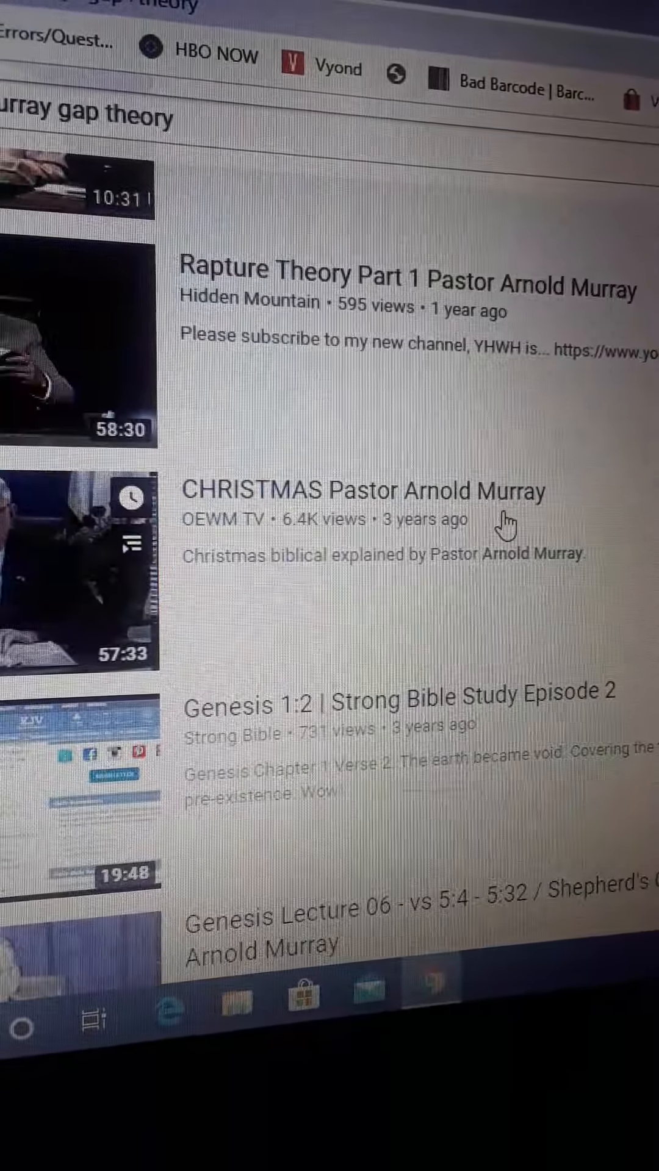
pyautogui.scroll(-3)
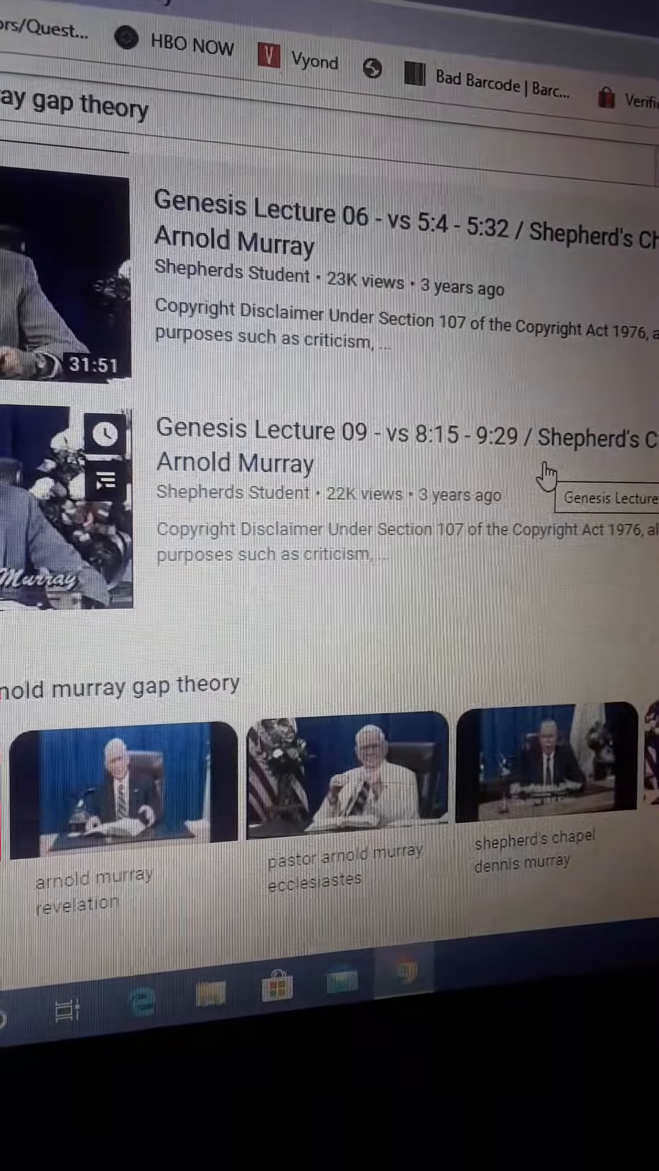
pyautogui.scroll(-3)
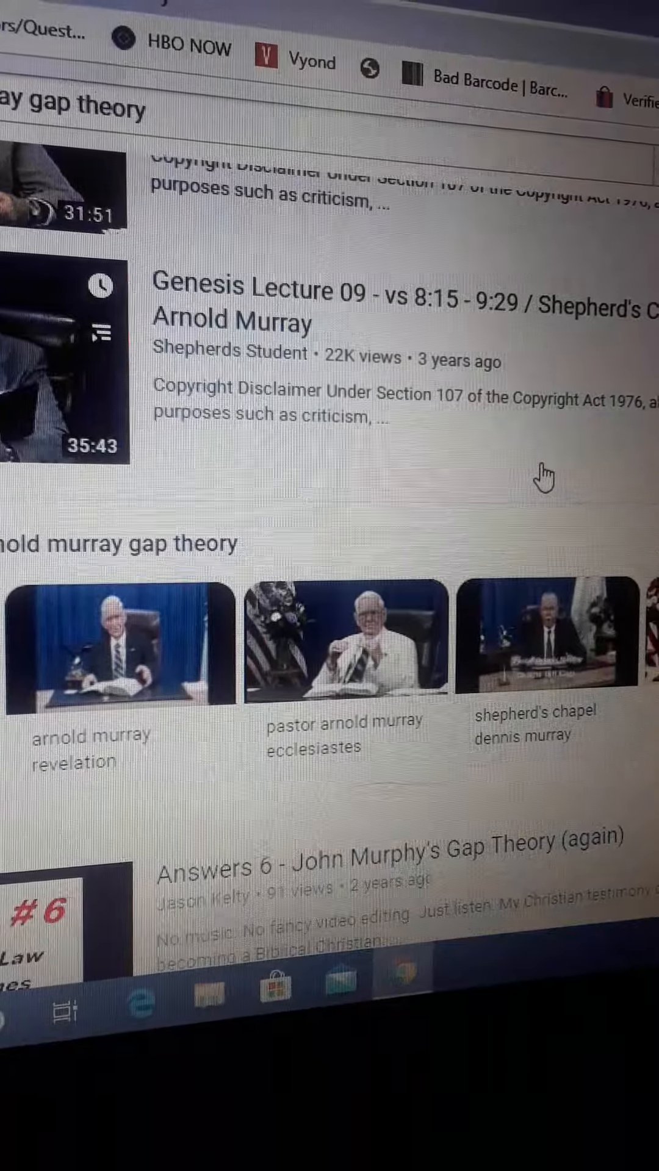
pyautogui.scroll(-3)
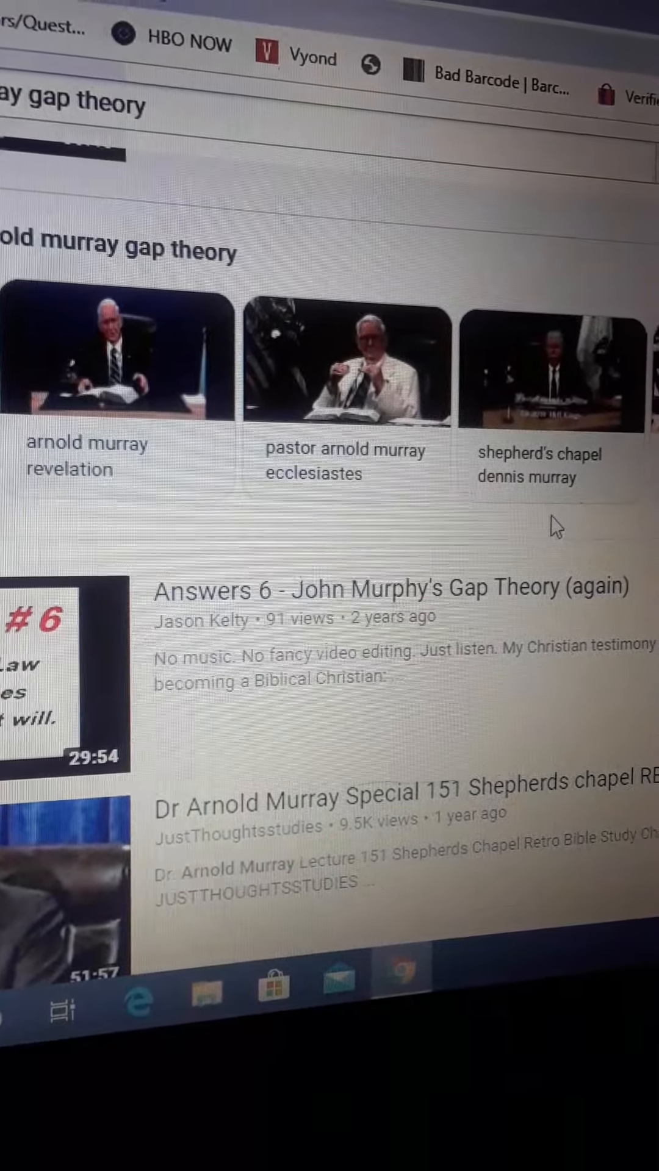
pyautogui.scroll(-3)
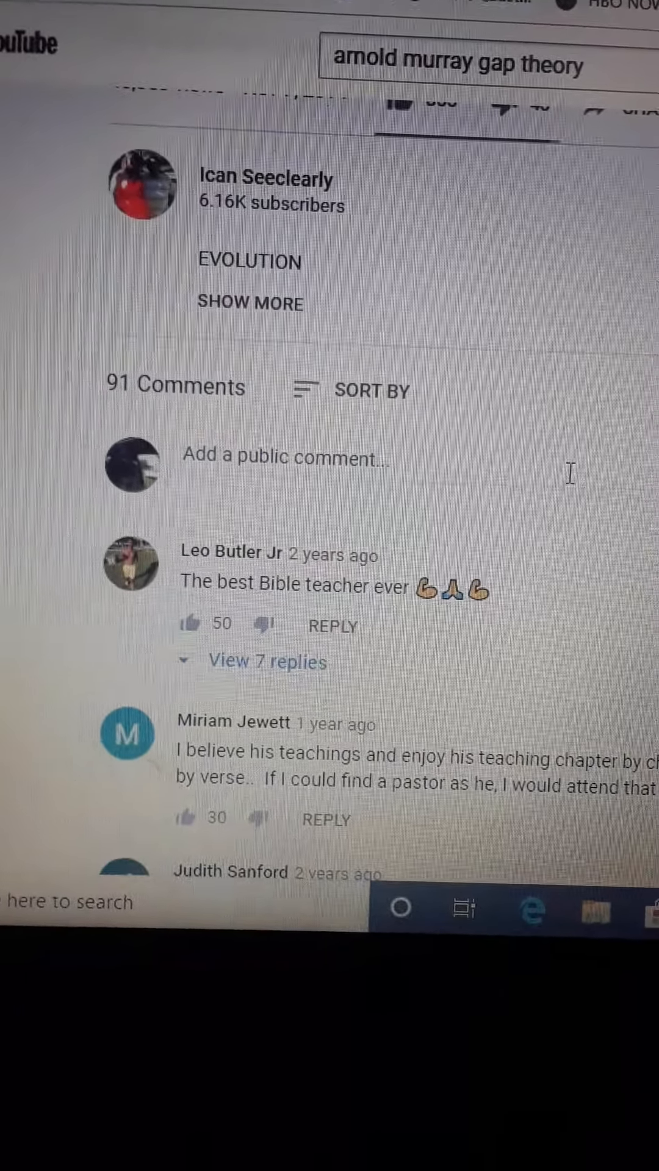
pyautogui.scroll(3)
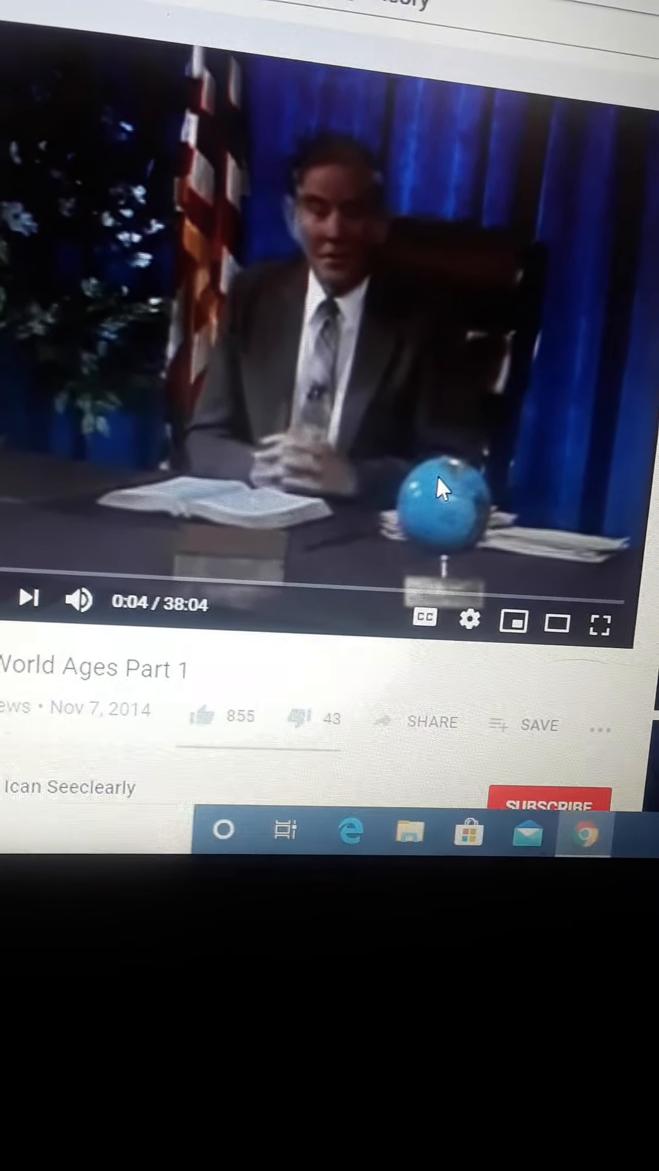
pyautogui.scroll(-3)
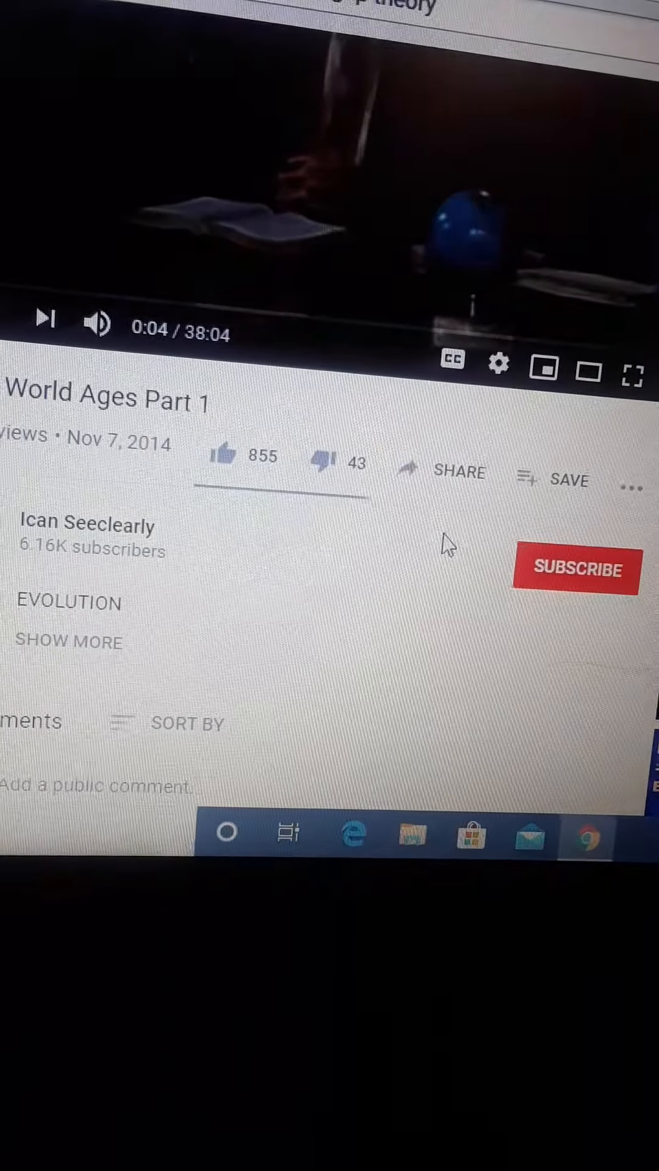